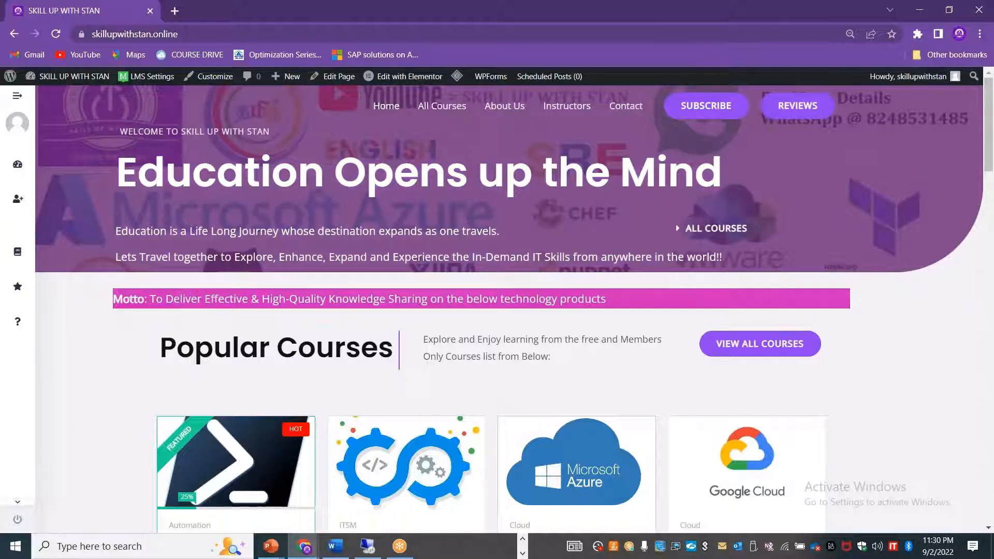
pyautogui.moveTo(568, 273)
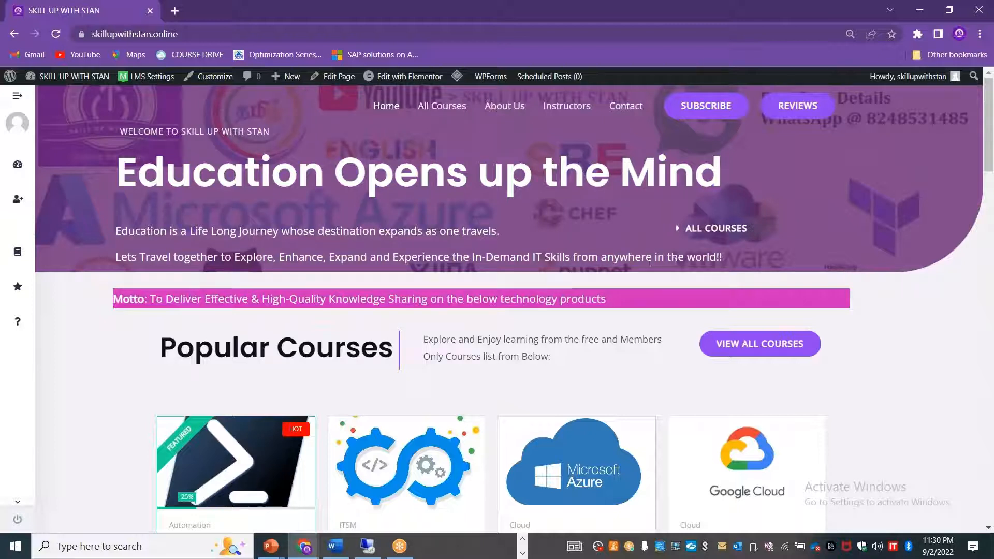
pyautogui.moveTo(711, 227)
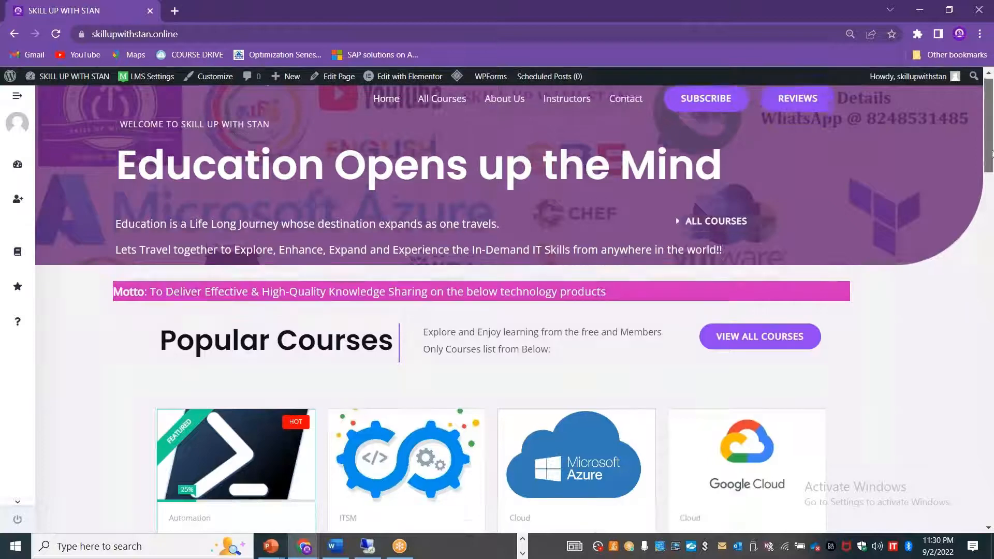
# Browse the home page and go into the Master PowerShell in a Month of Lunches course
pyautogui.scroll(-3)
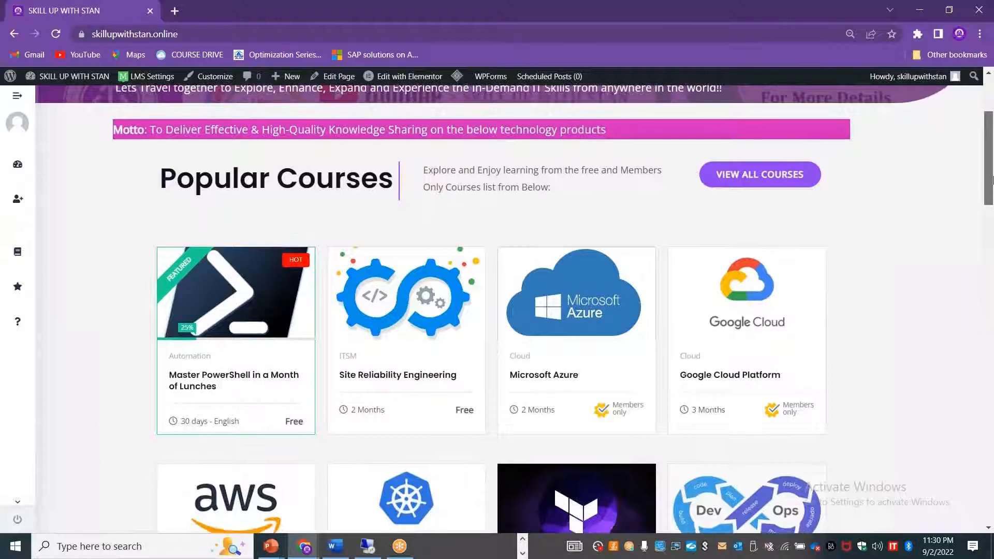
pyautogui.scroll(-3)
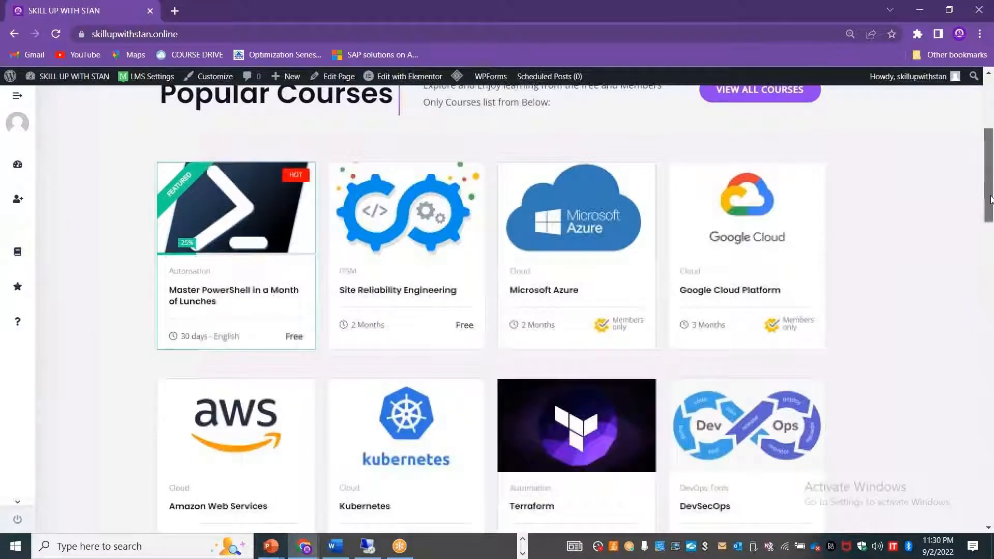
pyautogui.scroll(-3)
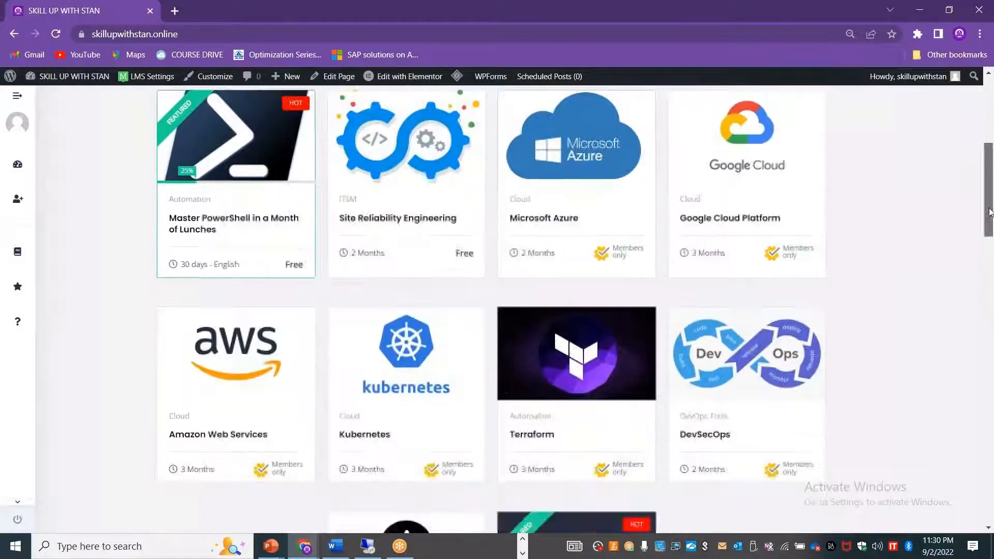
pyautogui.scroll(-3)
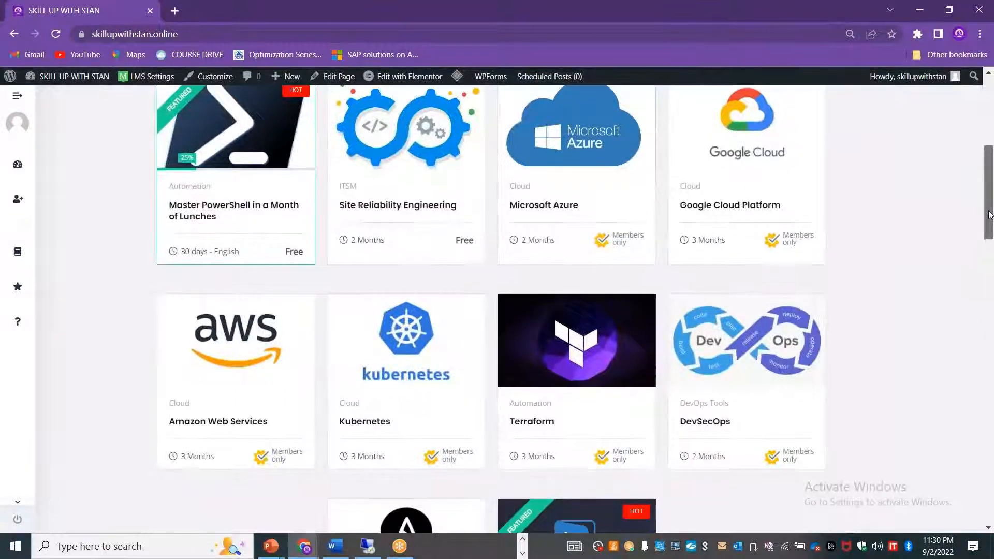
pyautogui.scroll(-3)
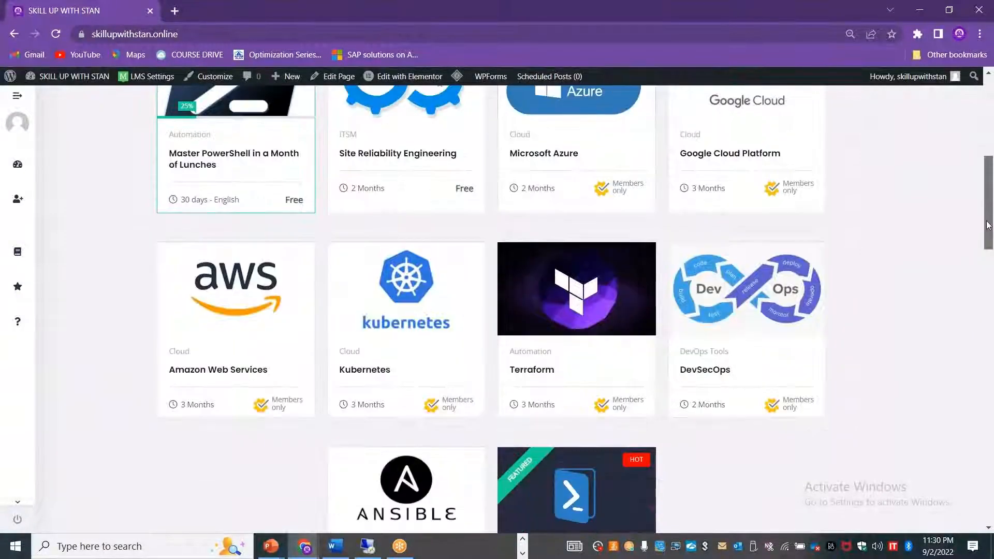
pyautogui.scroll(3)
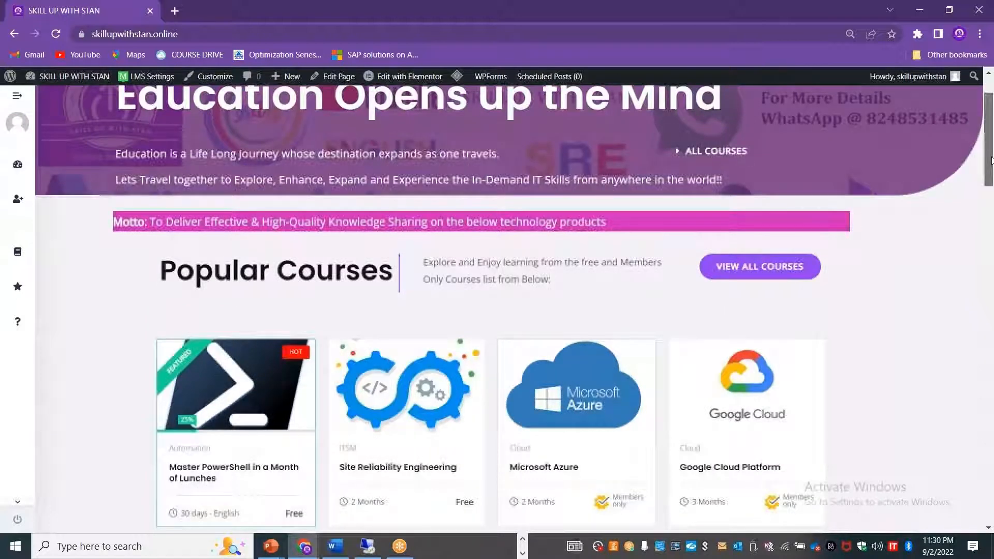
pyautogui.scroll(3)
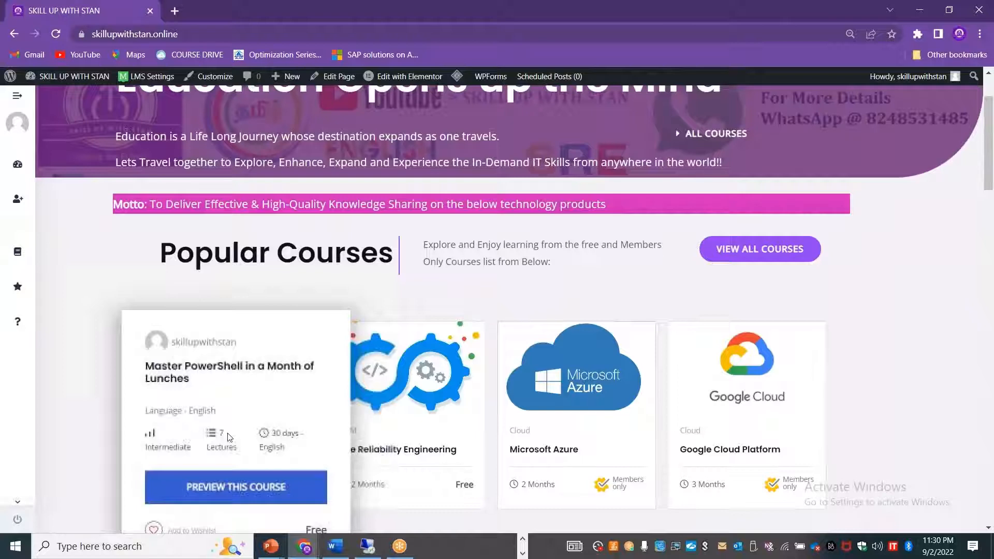
pyautogui.scroll(-3)
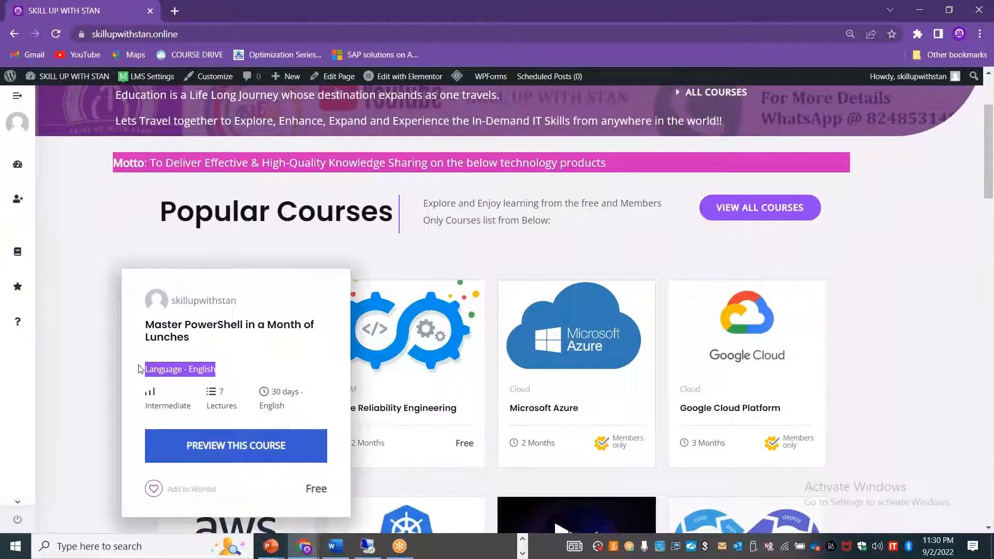
pyautogui.moveTo(165, 340)
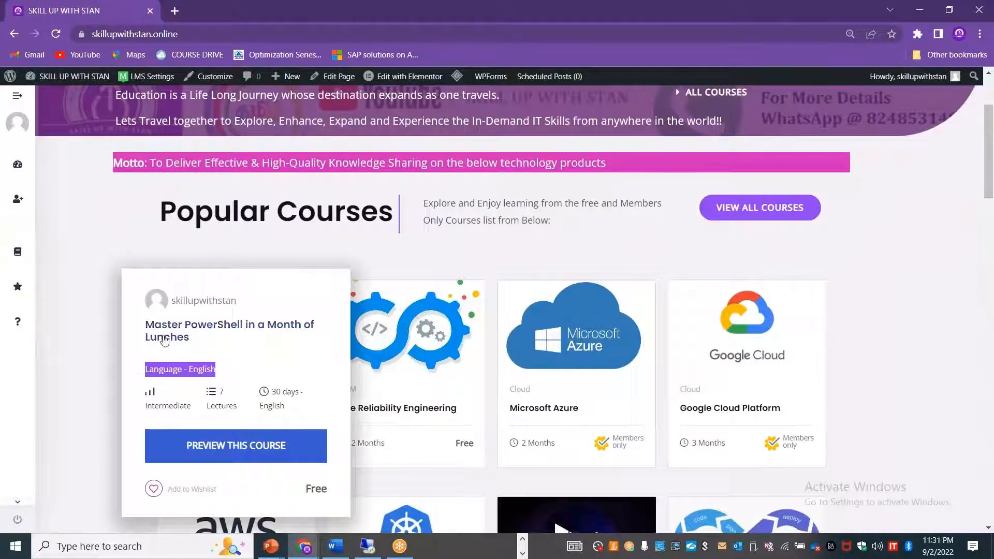
pyautogui.click(228, 330)
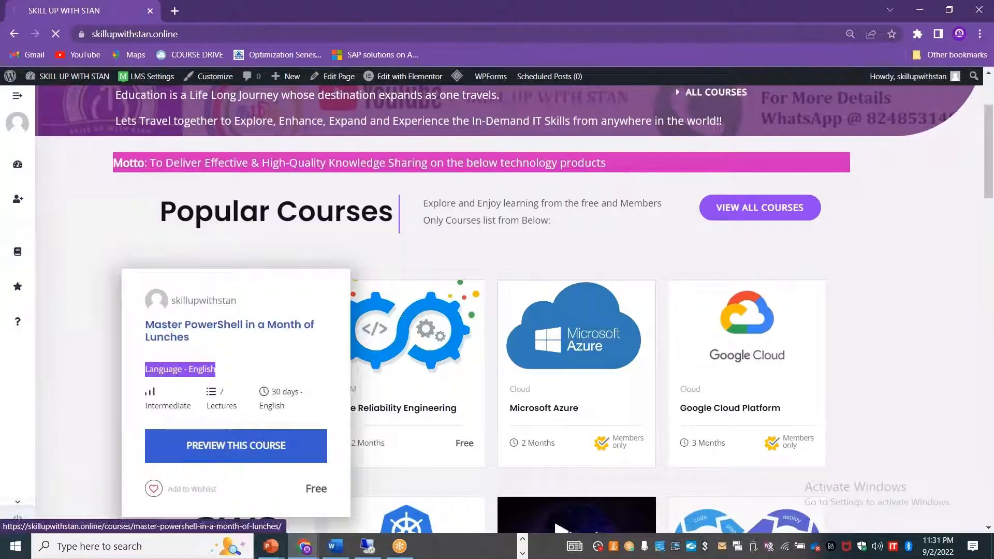
pyautogui.click(235, 445)
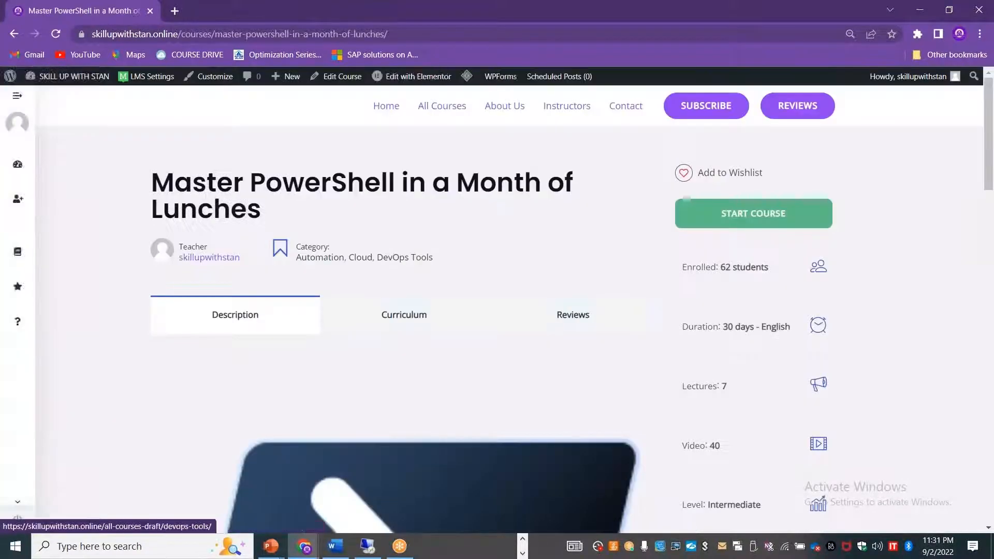
# Show the course's Curriculum and look through its Week 1 lessons
pyautogui.scroll(-3)
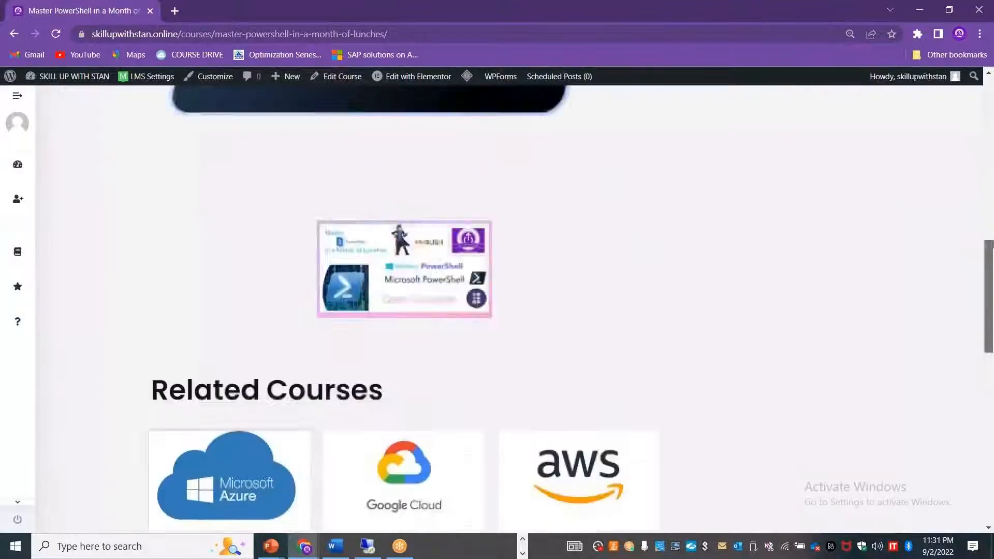
pyautogui.scroll(3)
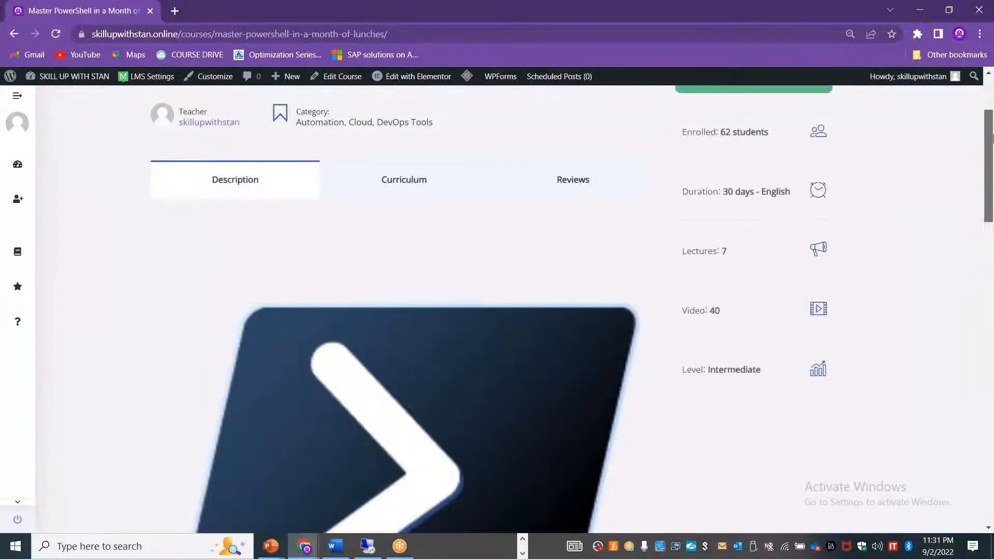
pyautogui.scroll(3)
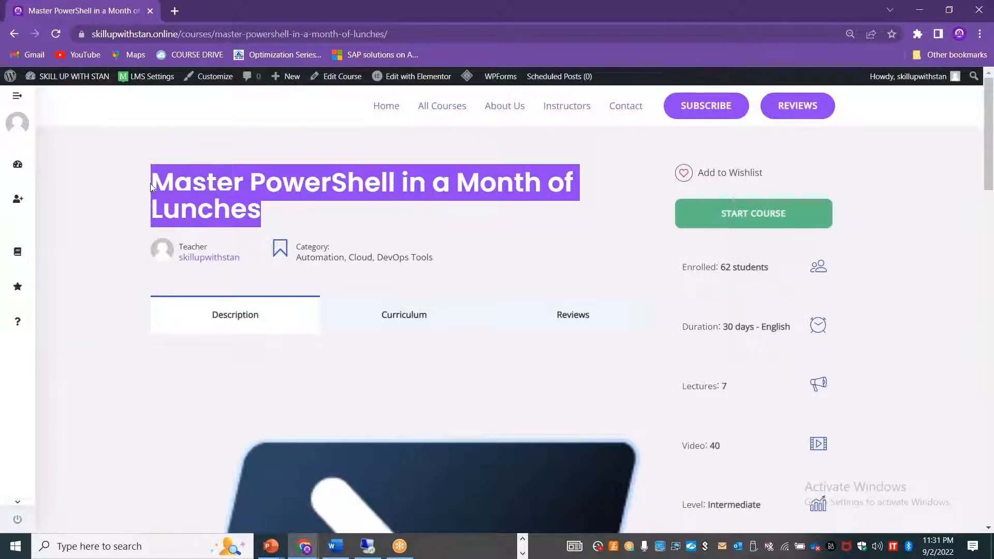
pyautogui.moveTo(351, 329)
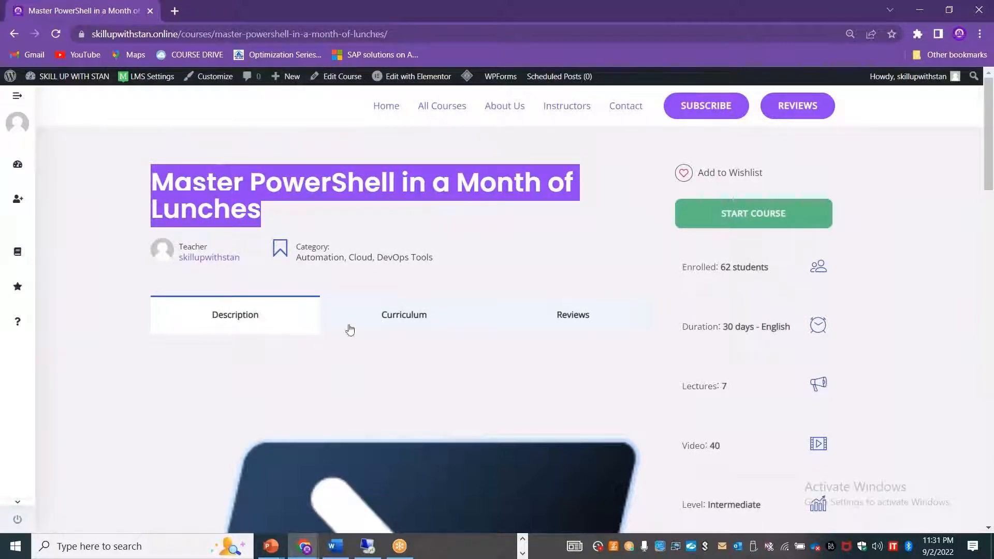
pyautogui.click(402, 314)
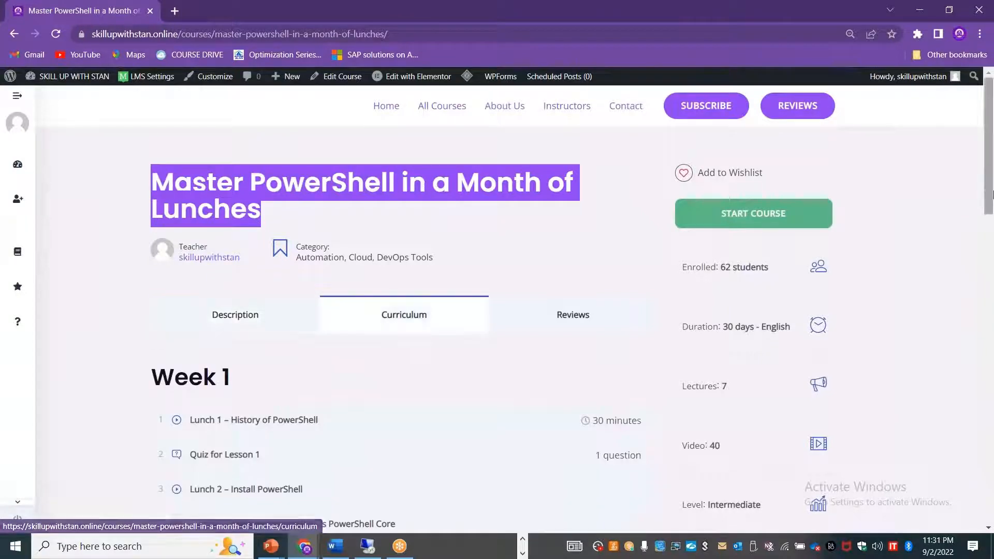
pyautogui.scroll(-3)
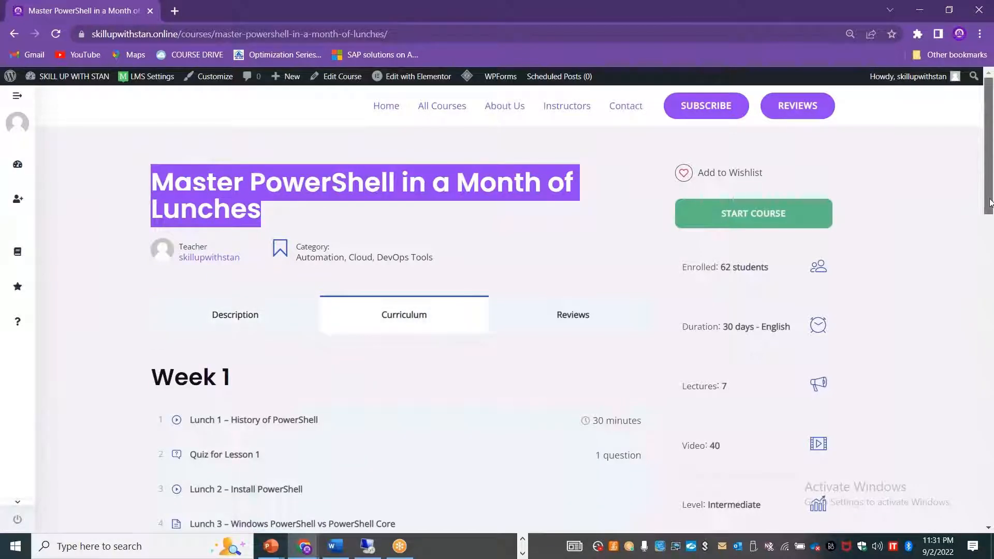
pyautogui.scroll(-3)
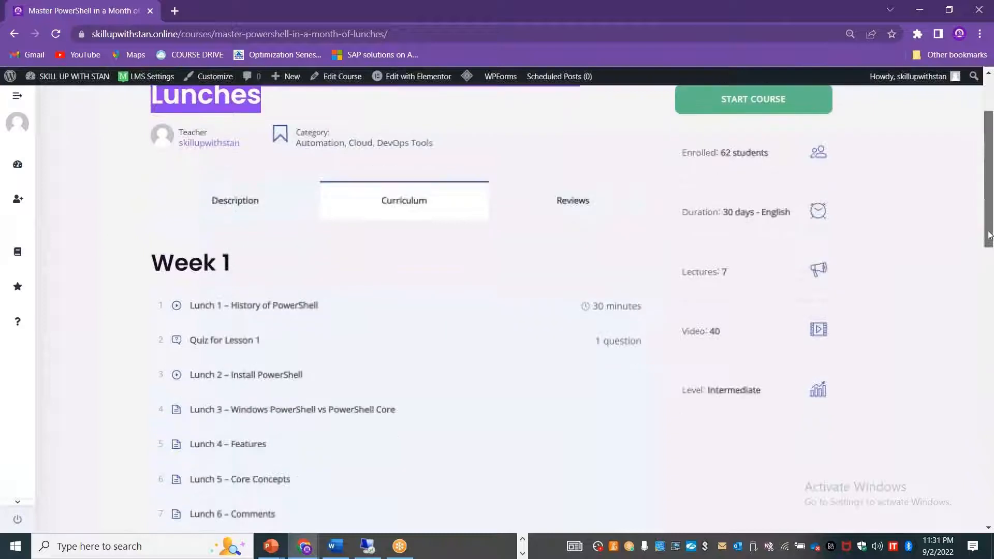
pyautogui.scroll(3)
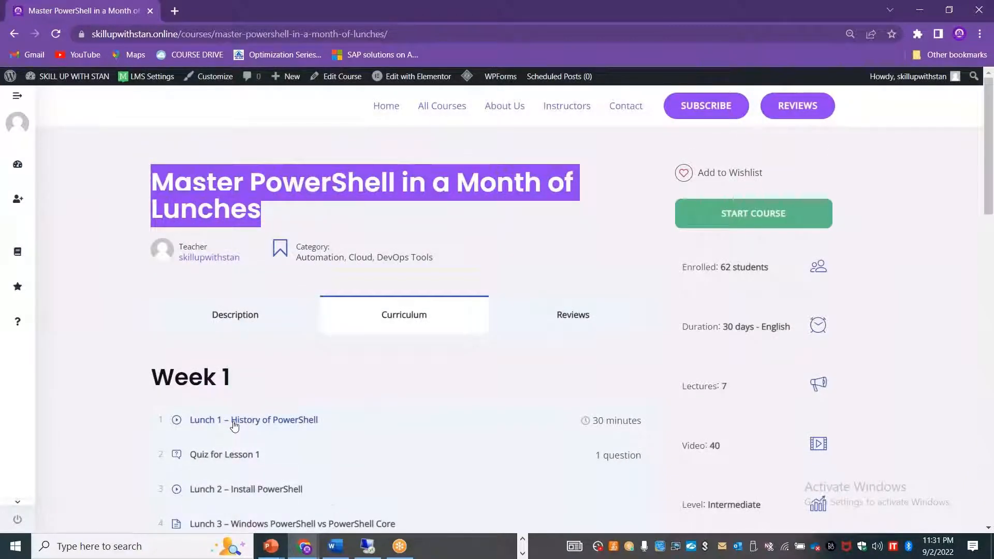
# Open the Lunch 1 – History of PowerShell lesson and play its embedded video
pyautogui.click(253, 420)
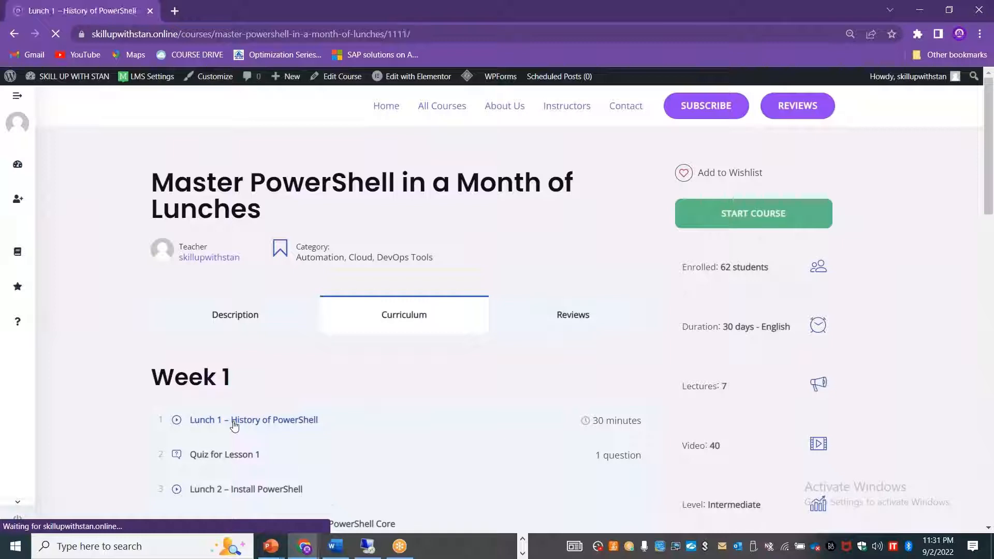
pyautogui.click(252, 420)
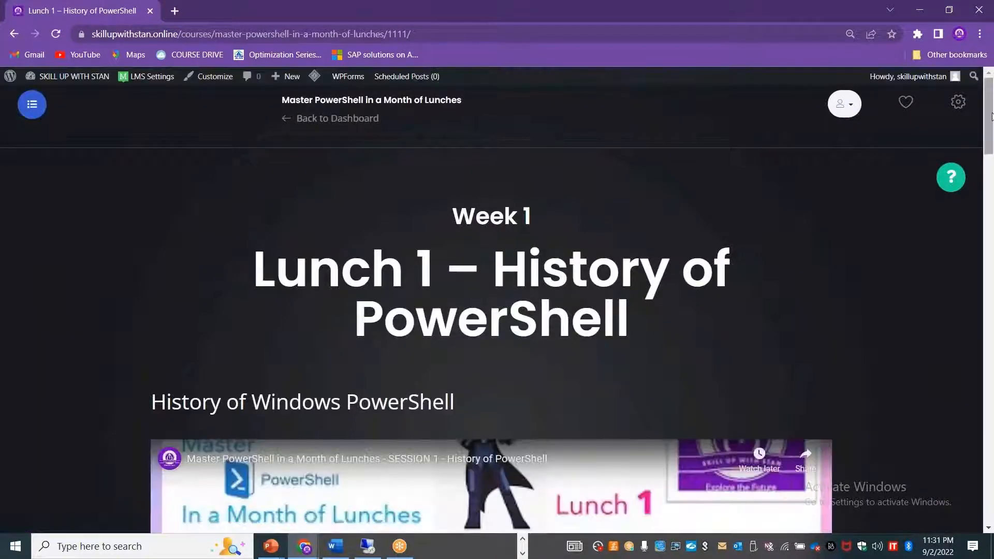
pyautogui.scroll(-3)
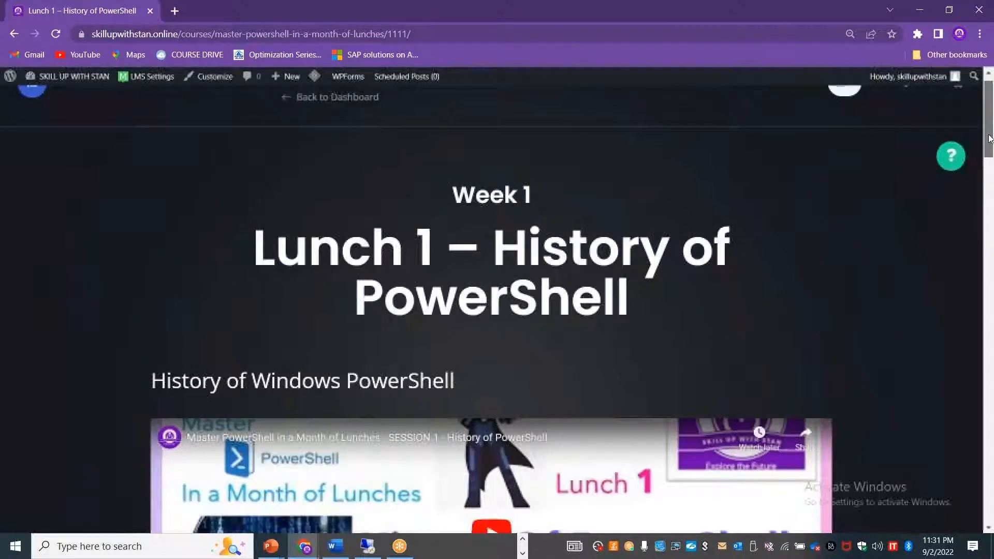
pyautogui.scroll(-3)
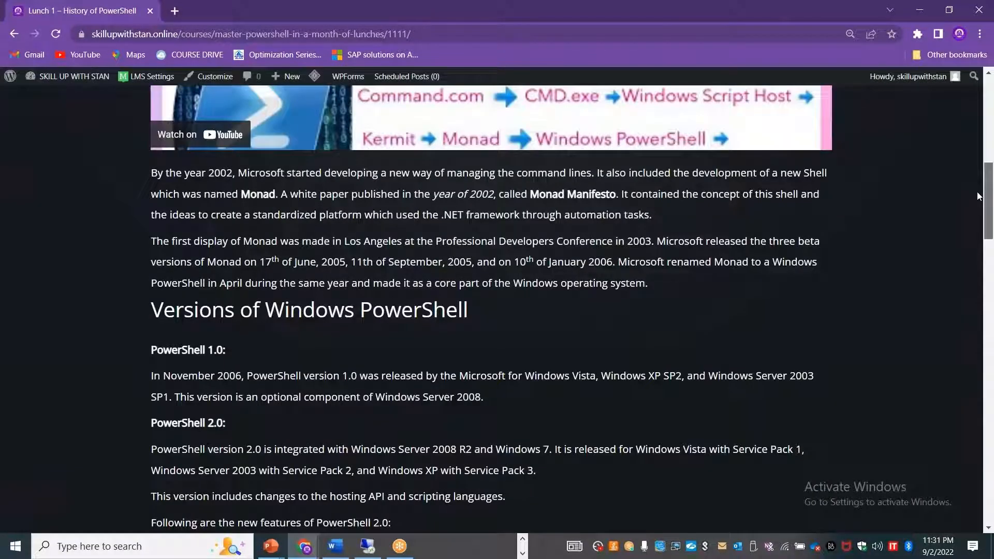
pyautogui.scroll(3)
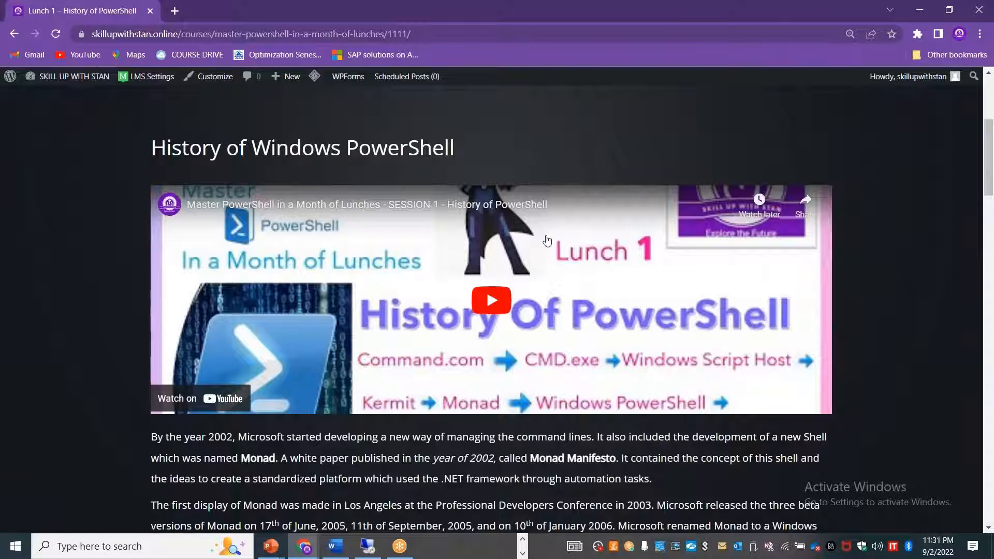
pyautogui.click(490, 300)
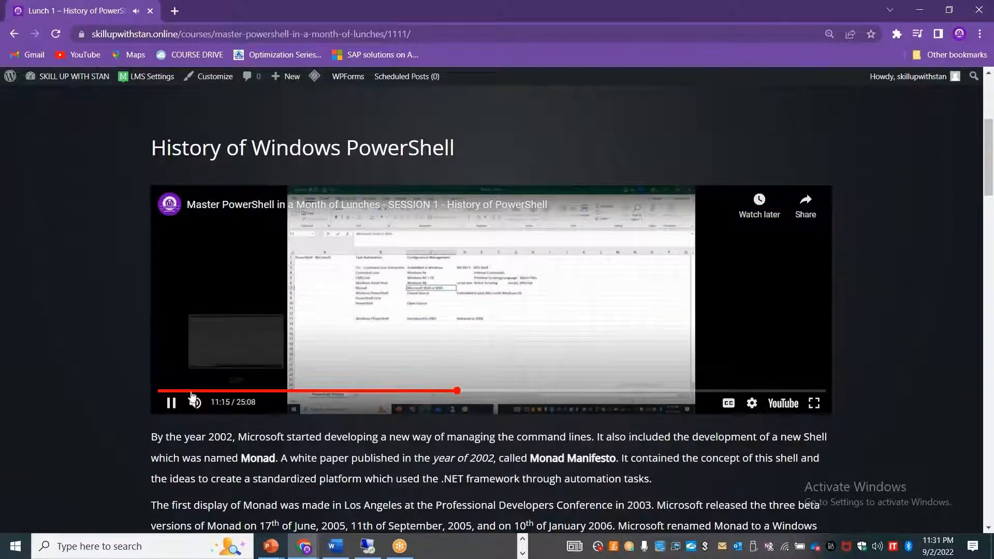
pyautogui.click(170, 402)
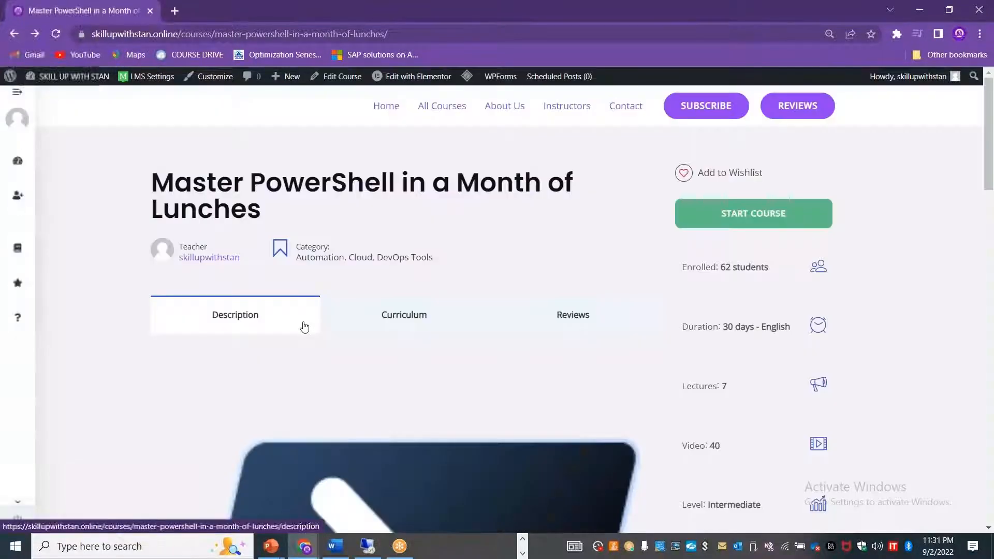
# Reopen Lunch 1 from the Curriculum, watch its video on YouTube, then return to the course page
pyautogui.click(404, 314)
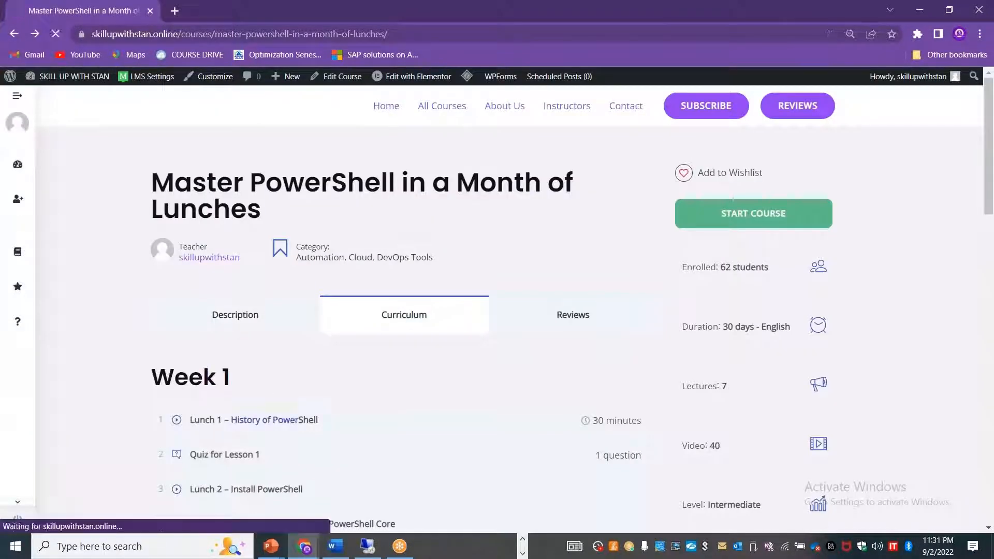
pyautogui.click(253, 419)
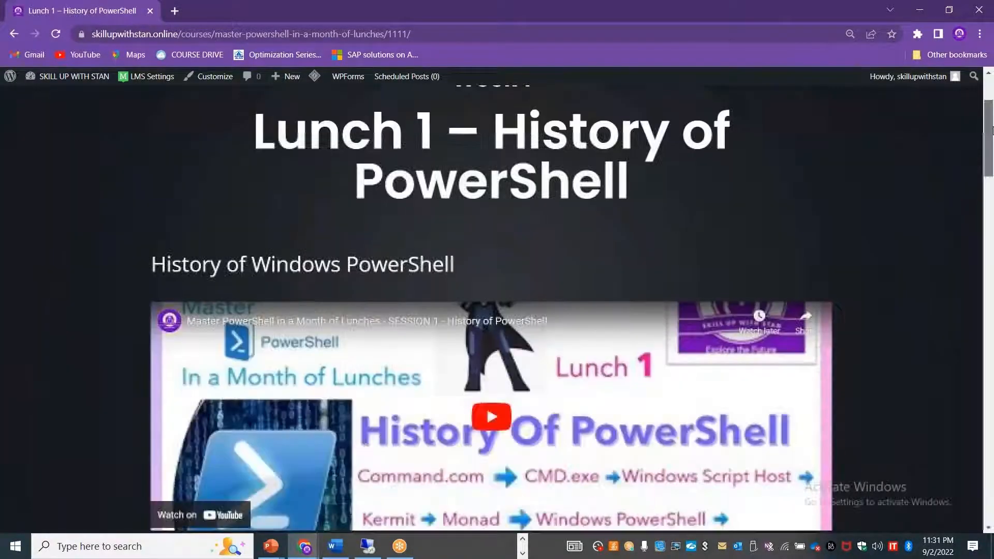
pyautogui.scroll(-3)
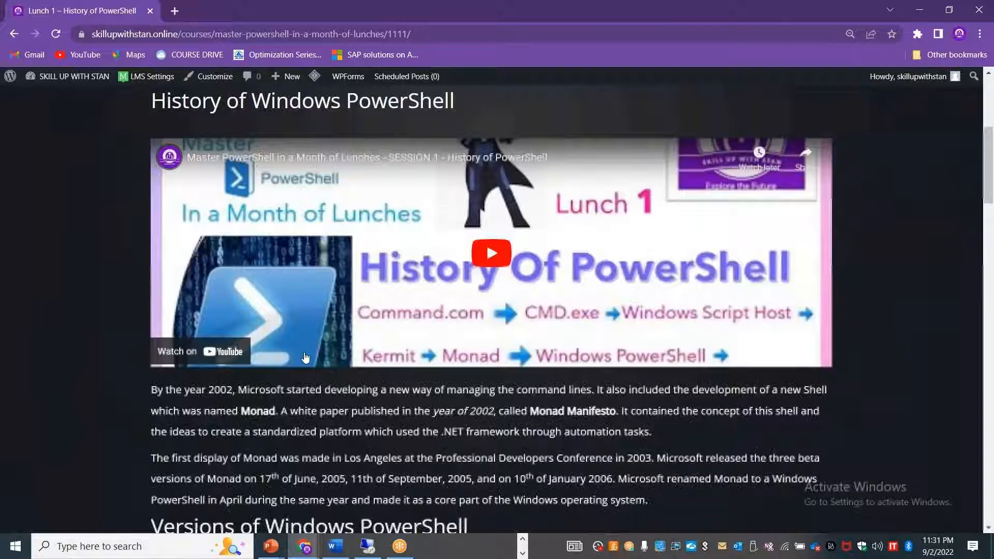
pyautogui.click(490, 253)
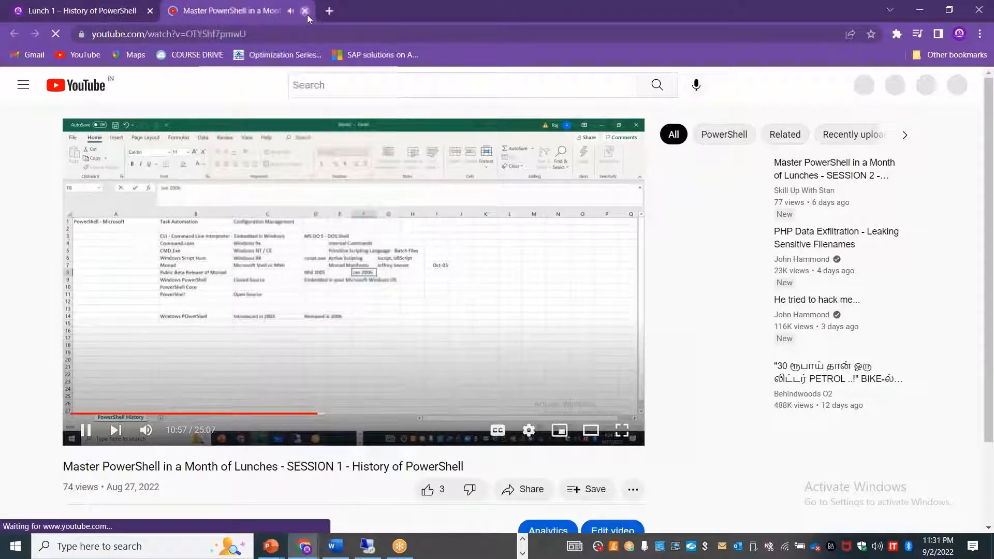
pyautogui.click(304, 10)
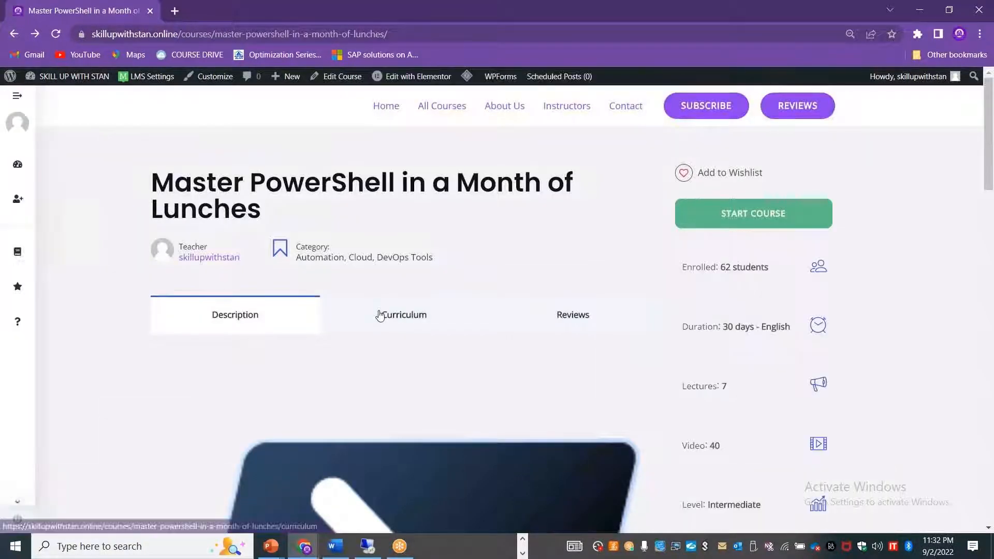
# Reopen Lunch 1 – History of PowerShell from the Curriculum and read it to the end so it shows completed
pyautogui.click(404, 314)
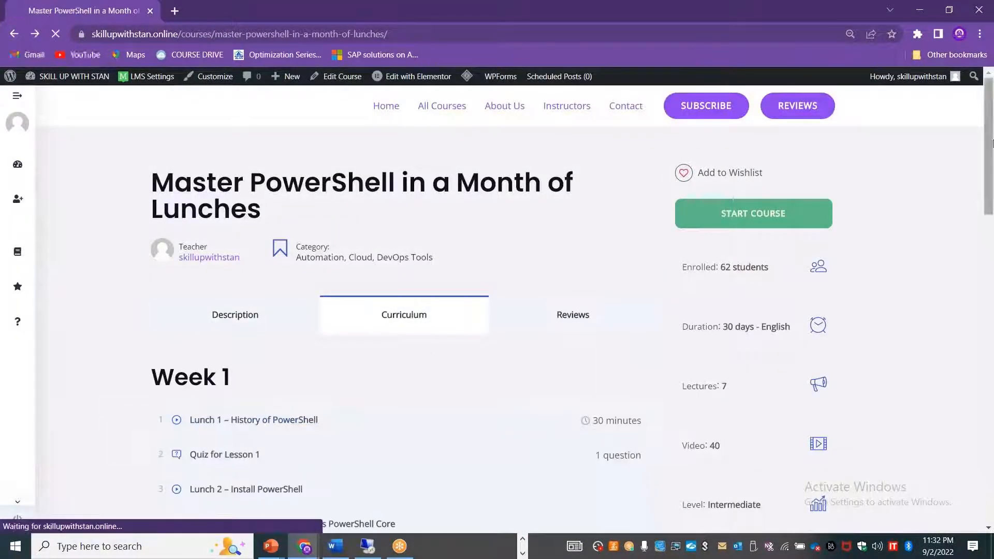
pyautogui.click(253, 419)
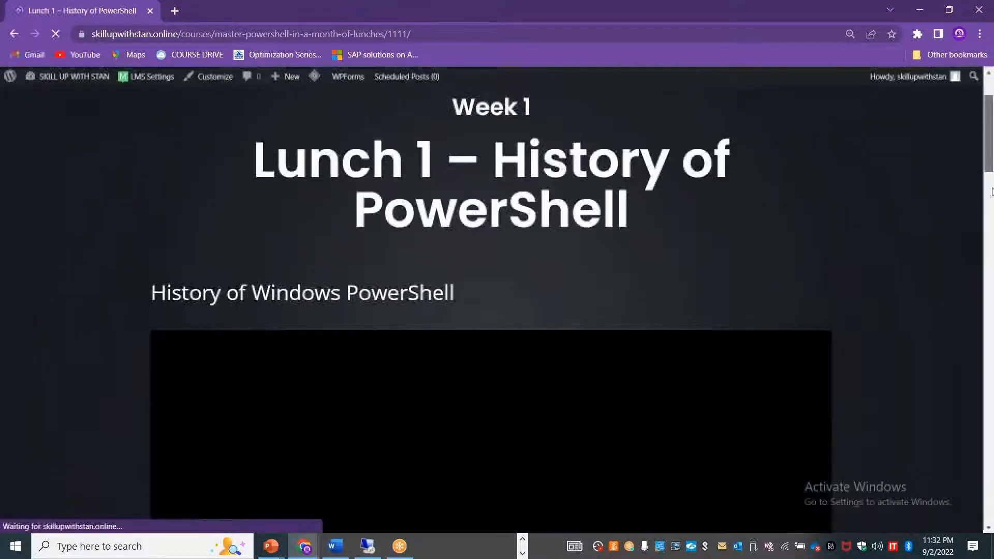
pyautogui.scroll(-3)
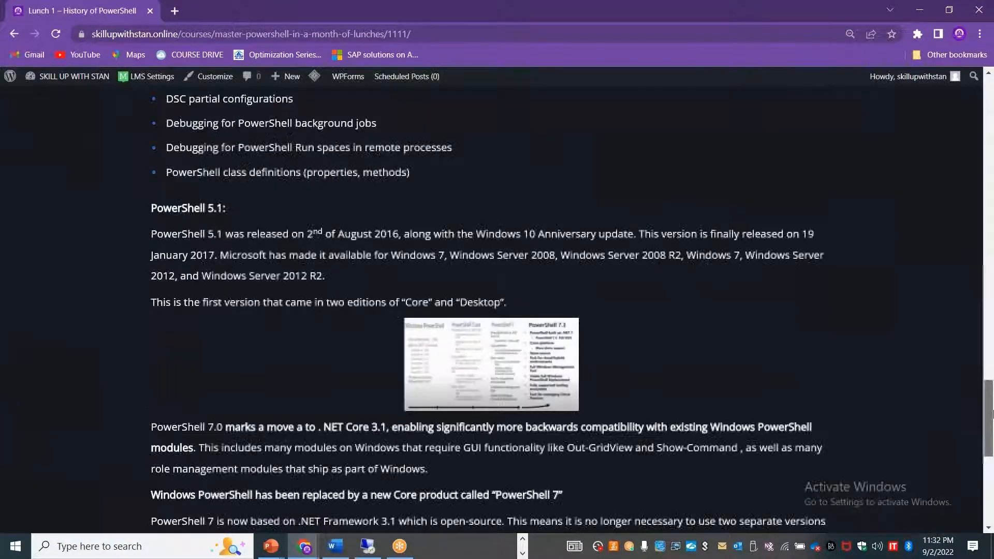
pyautogui.scroll(3)
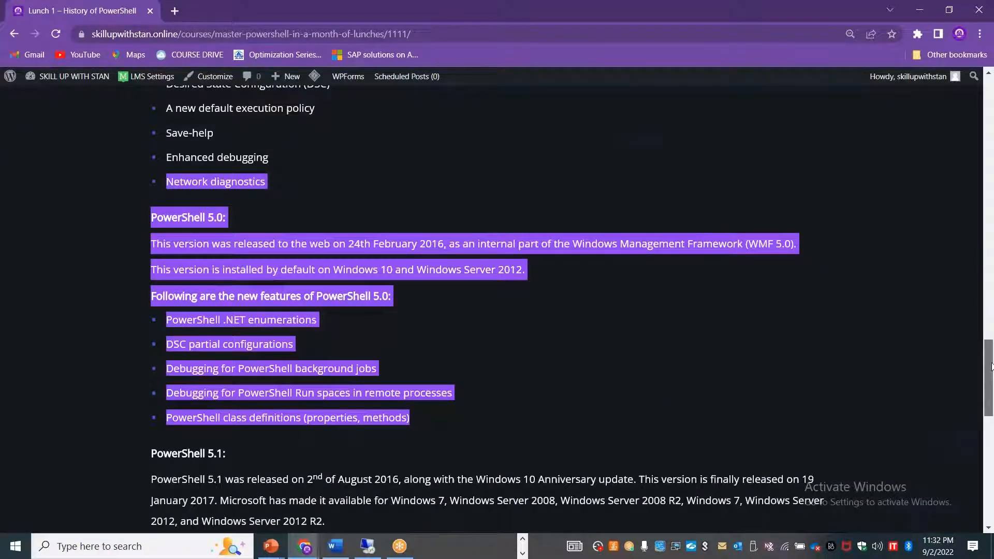
pyautogui.scroll(-3)
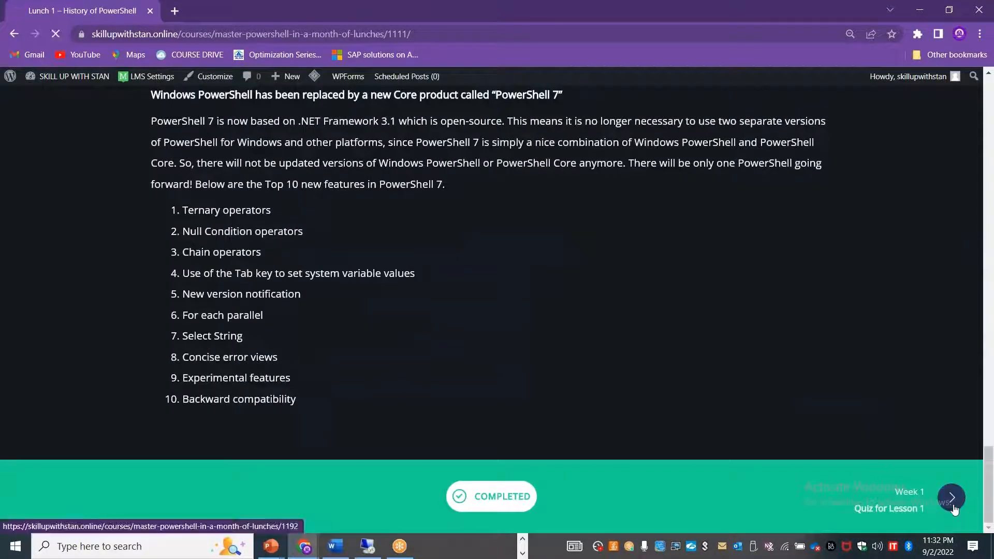
# Move on to the Quiz for Lesson 1 and review its answers down to the 100% Passed badge
pyautogui.click(951, 496)
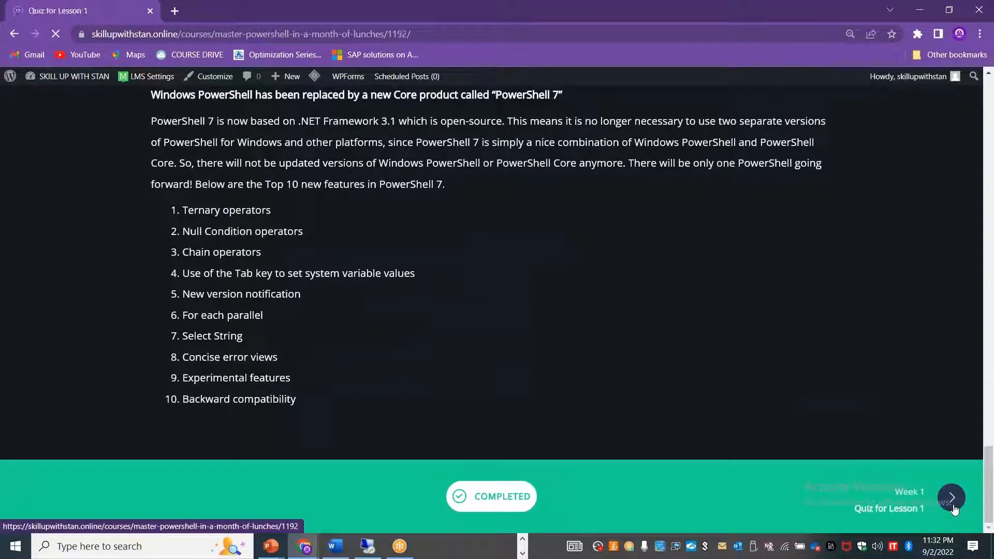
pyautogui.click(950, 496)
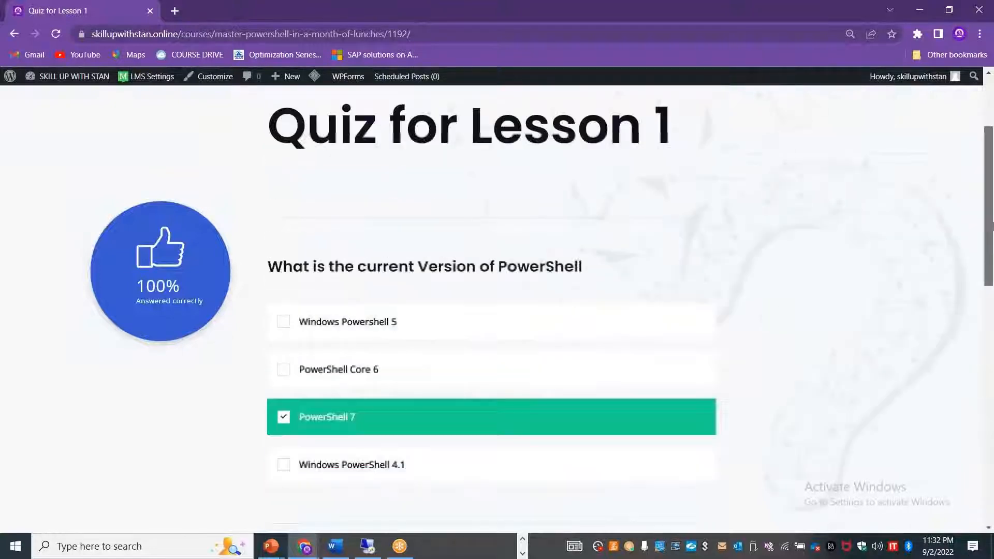
pyautogui.scroll(3)
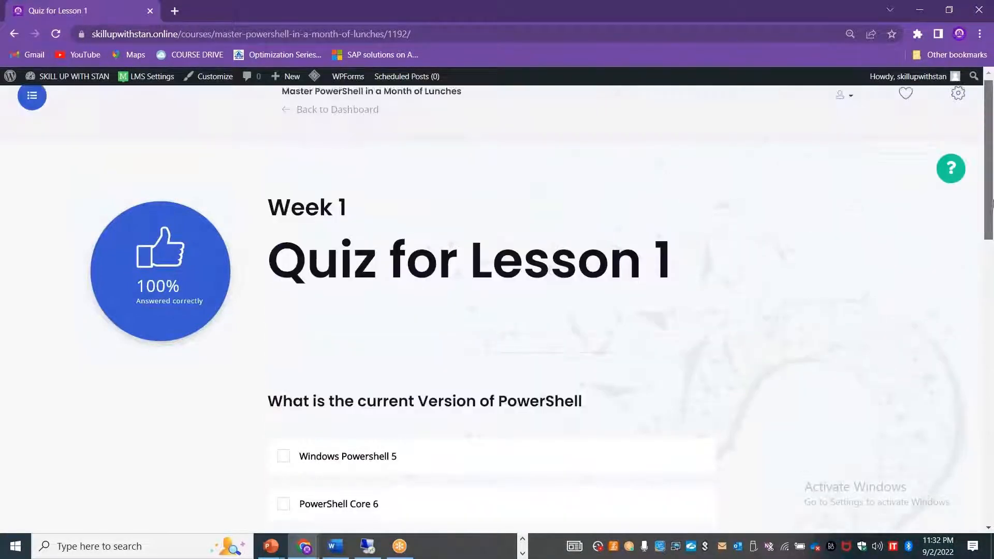
pyautogui.scroll(-3)
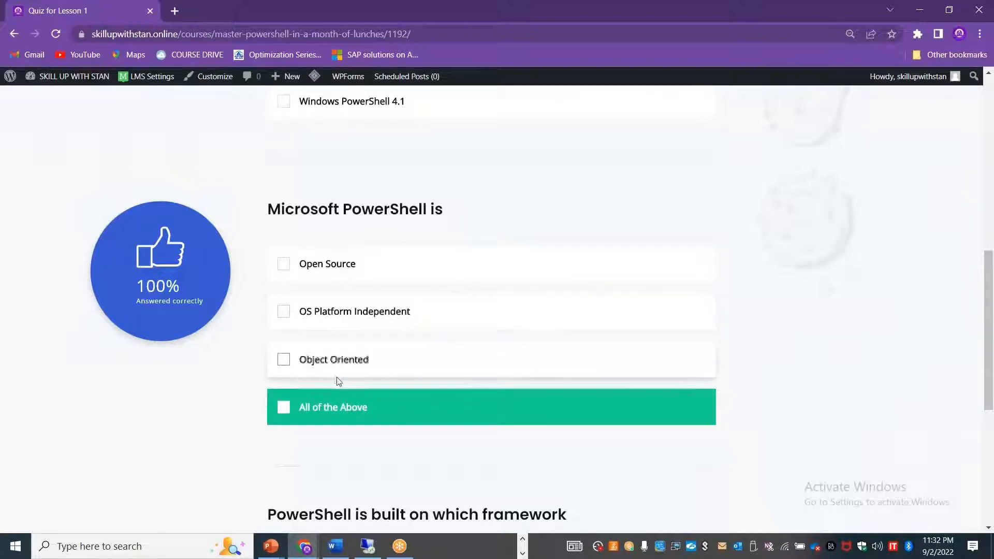
pyautogui.moveTo(334, 396)
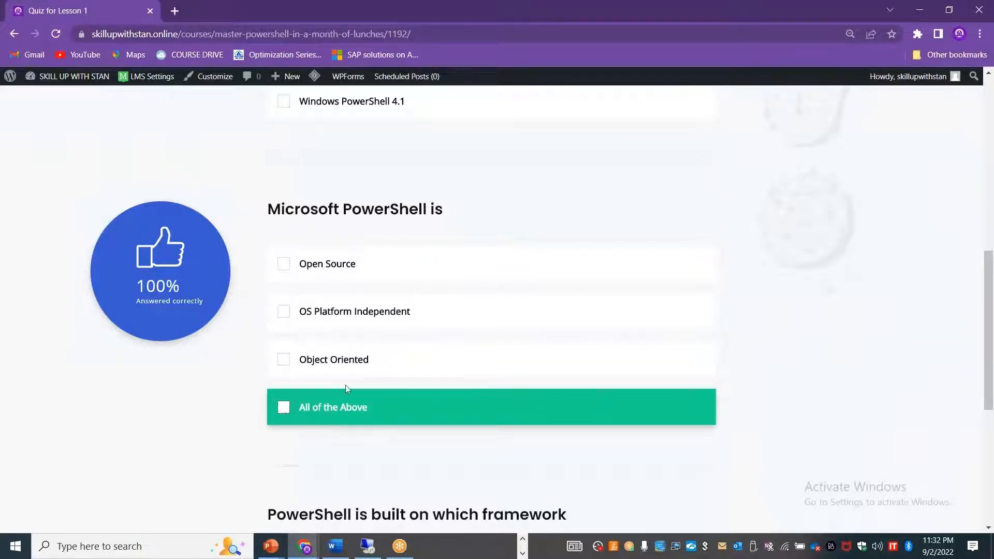
pyautogui.moveTo(283, 408)
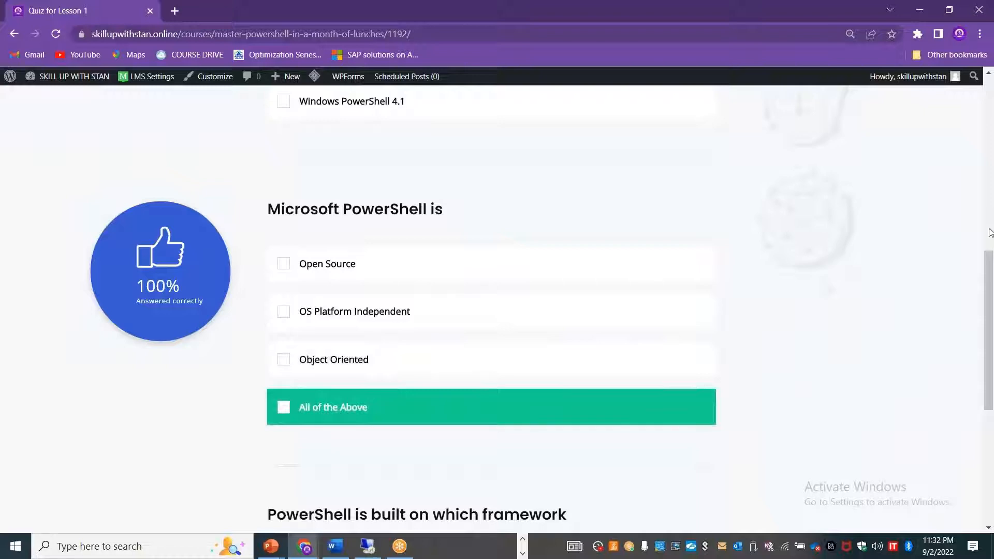
pyautogui.scroll(-3)
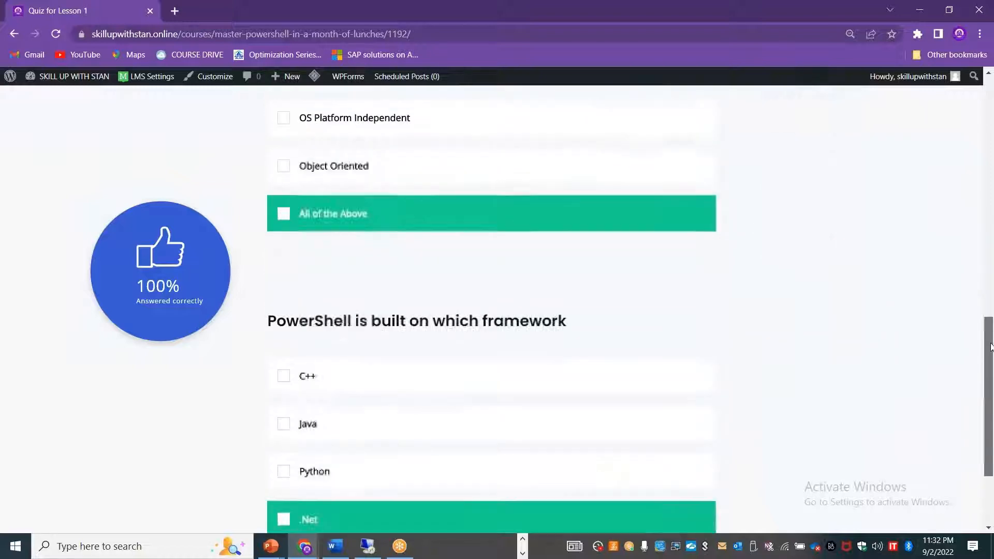
pyautogui.scroll(-3)
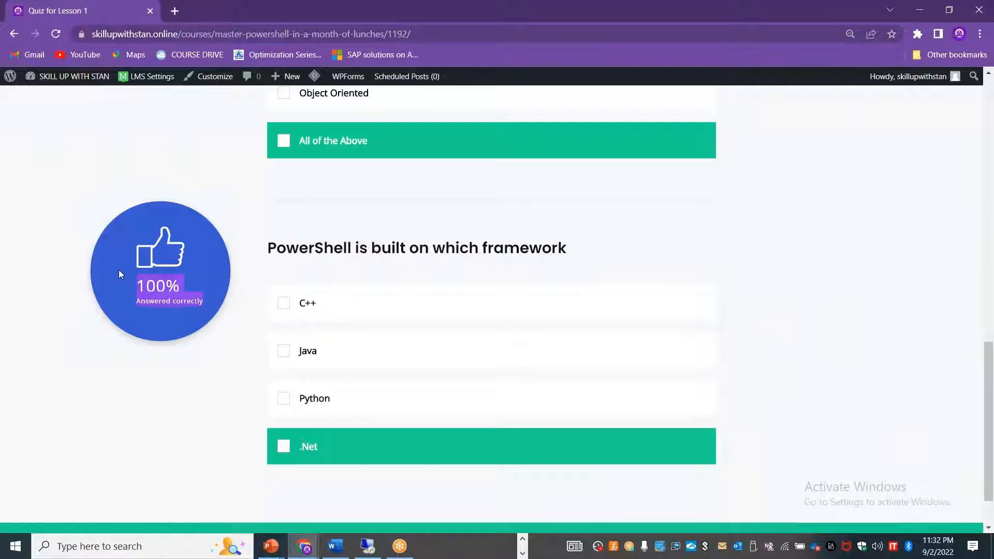
pyautogui.scroll(-3)
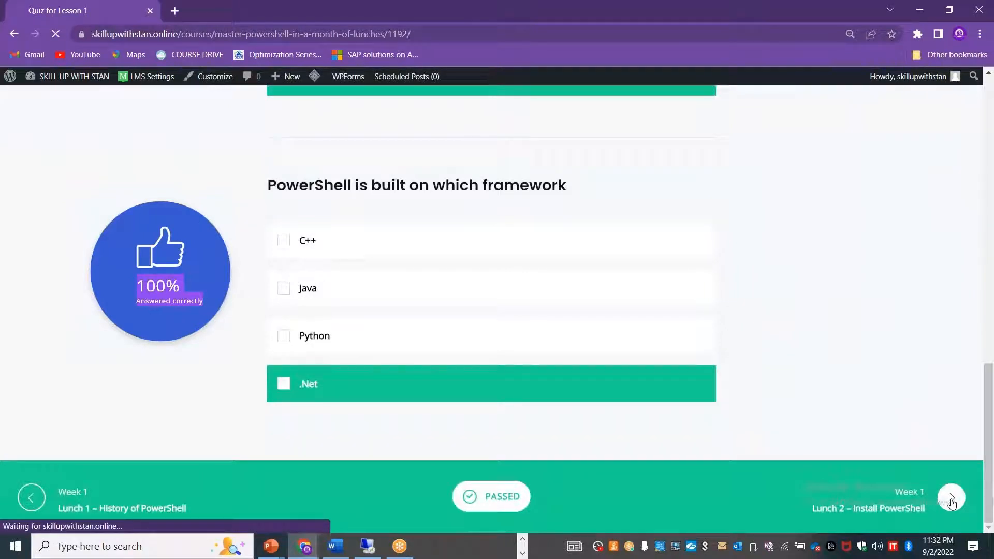
# Move on to Lunch 2 – Install PowerShell, briefly play its installation video, pause it and dismiss More videos
pyautogui.click(950, 497)
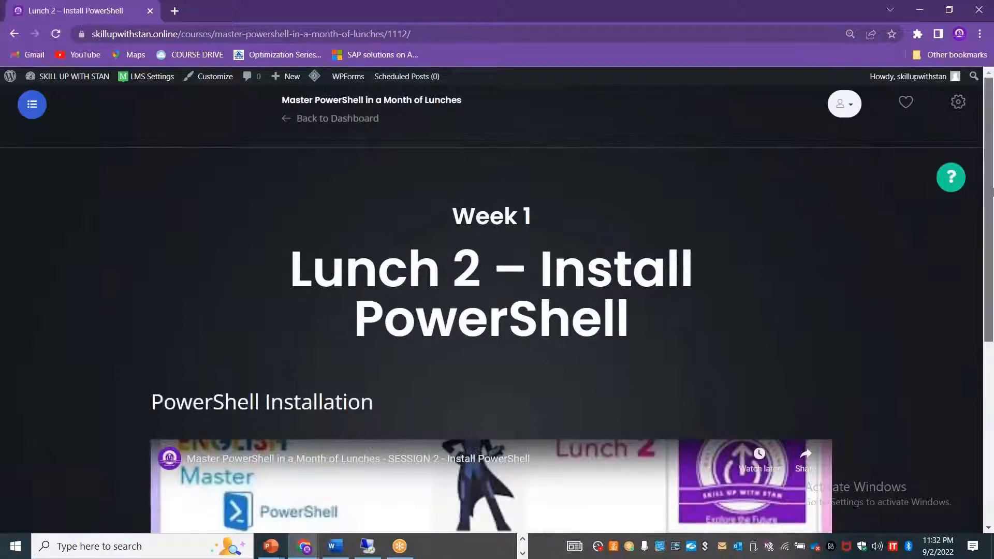
pyautogui.scroll(-3)
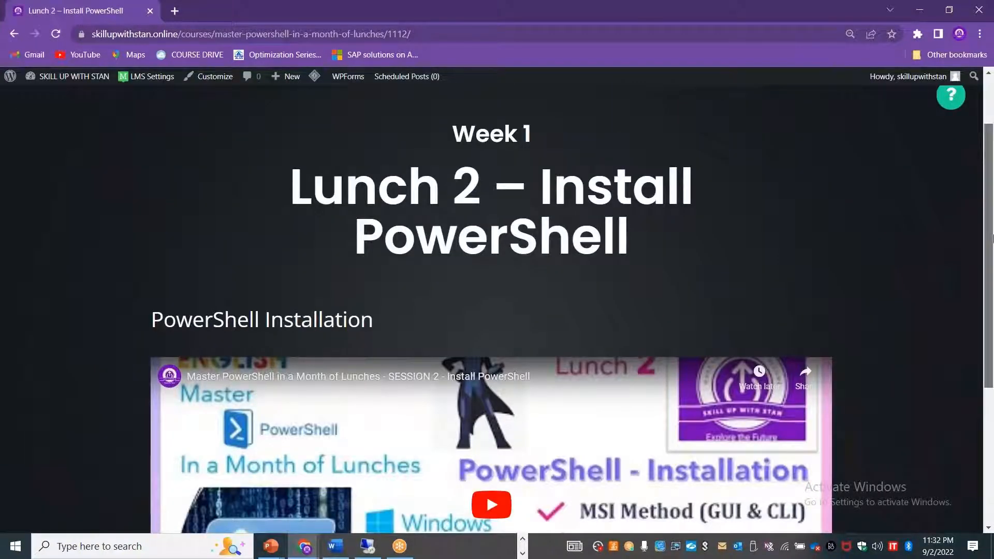
pyautogui.scroll(3)
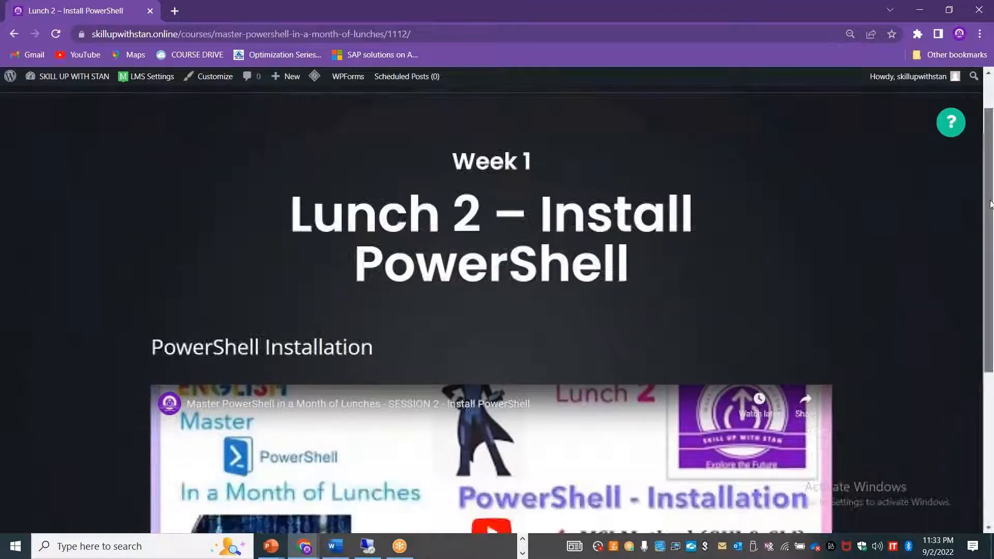
pyautogui.scroll(-3)
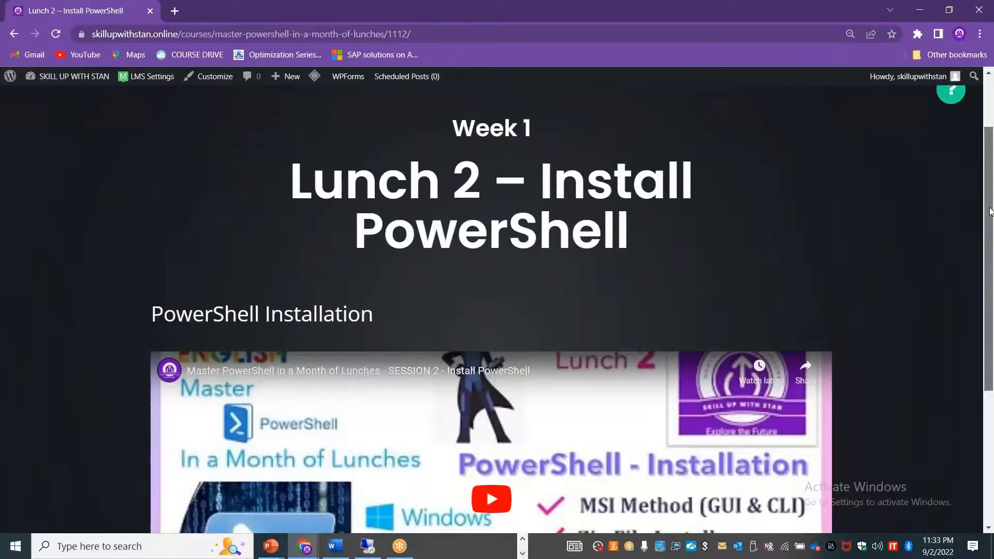
pyautogui.scroll(-3)
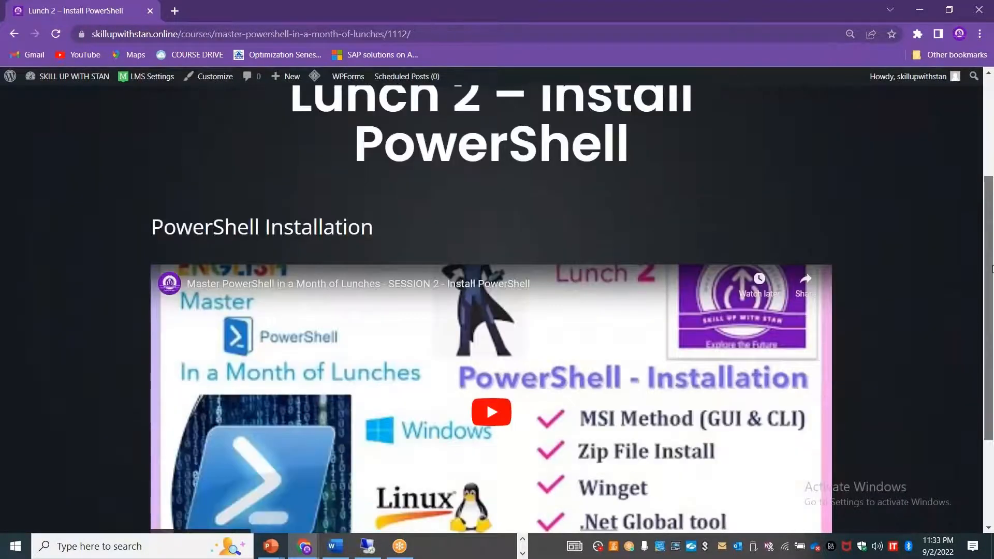
pyautogui.scroll(-3)
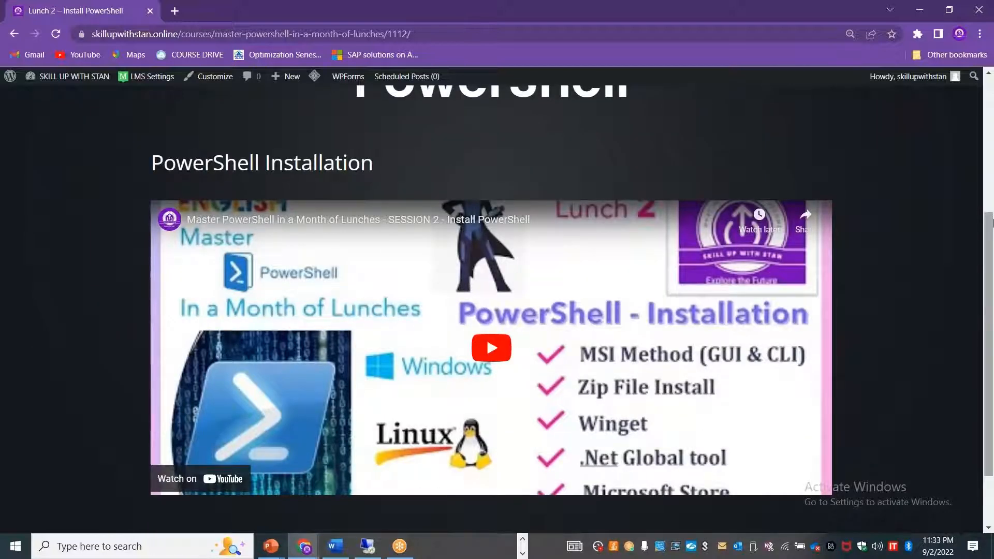
pyautogui.scroll(-3)
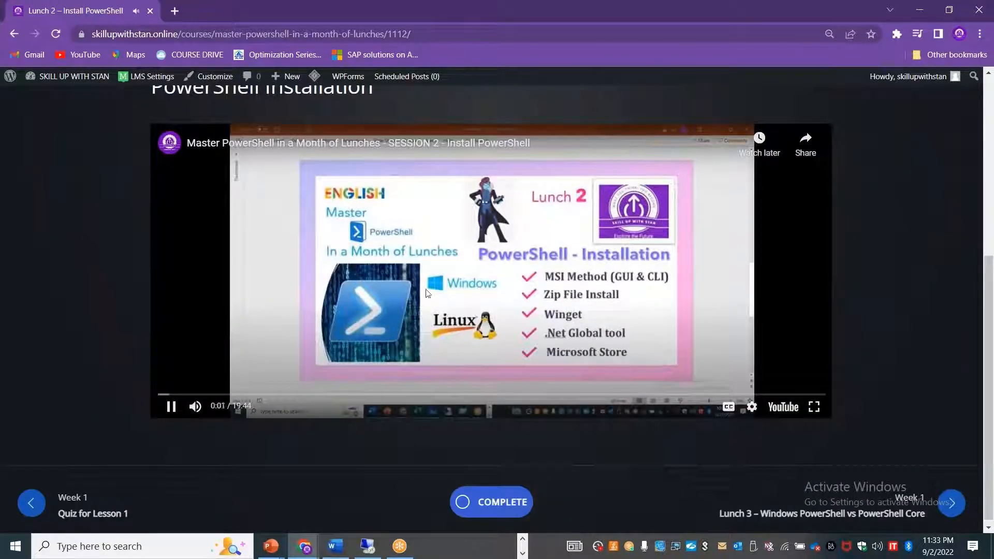
pyautogui.click(171, 406)
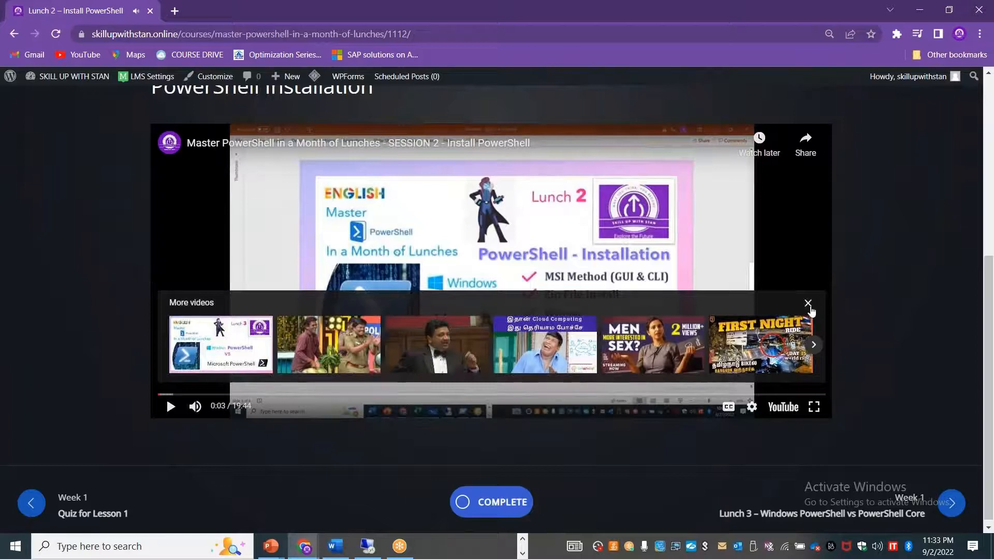
pyautogui.click(808, 304)
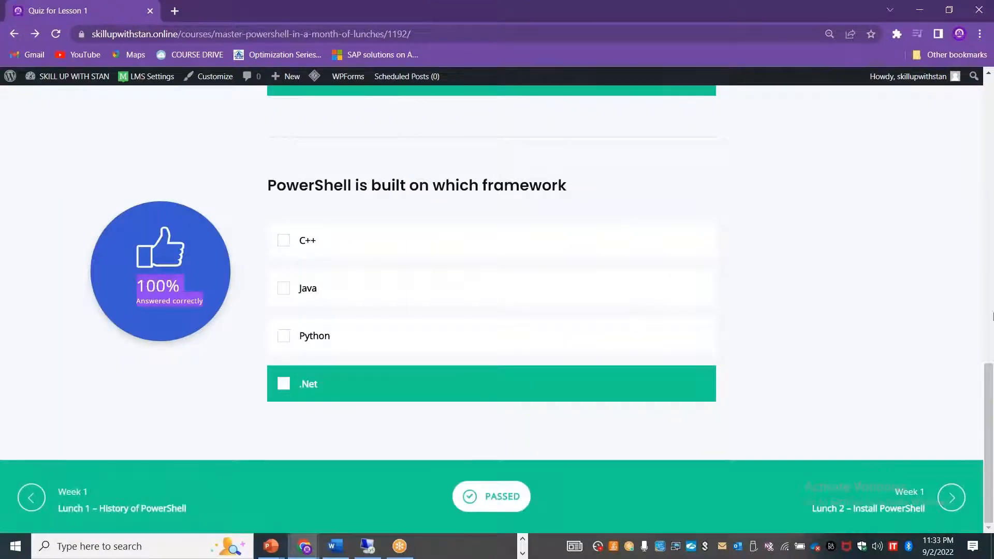
pyautogui.scroll(3)
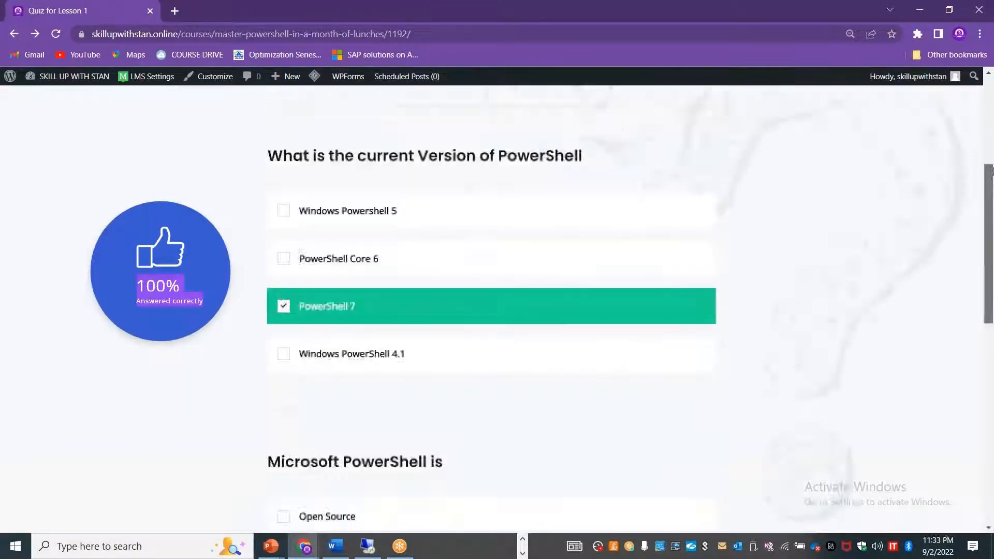
pyautogui.scroll(3)
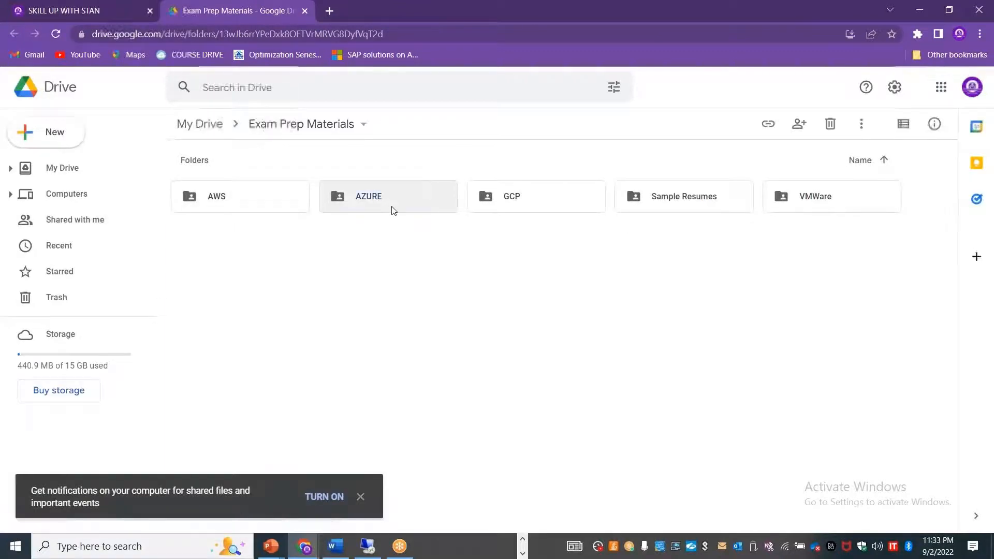
# Open the AZURE folder in Exam Prep Materials and look through its AZ exam PDFs
pyautogui.doubleClick(367, 195)
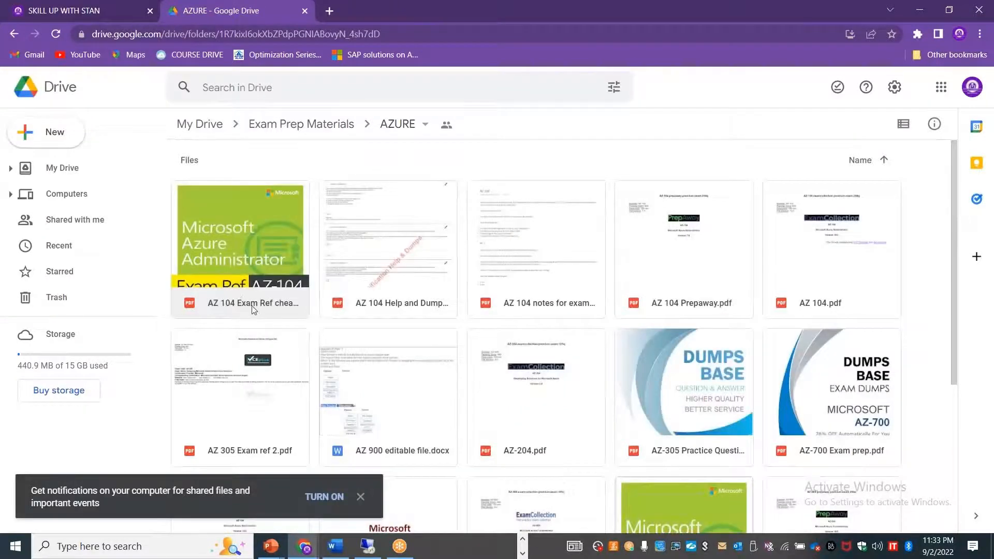
pyautogui.moveTo(249, 236)
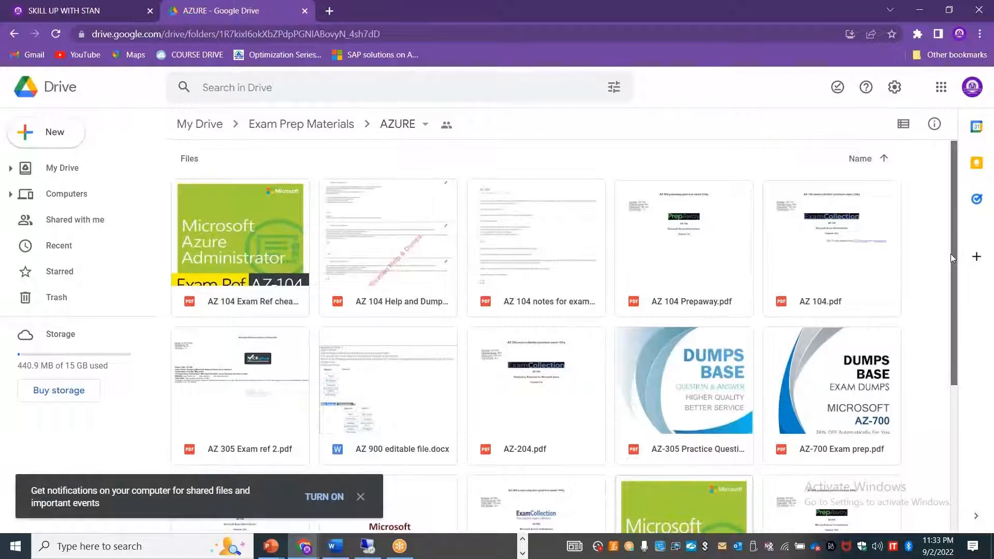
pyautogui.scroll(-3)
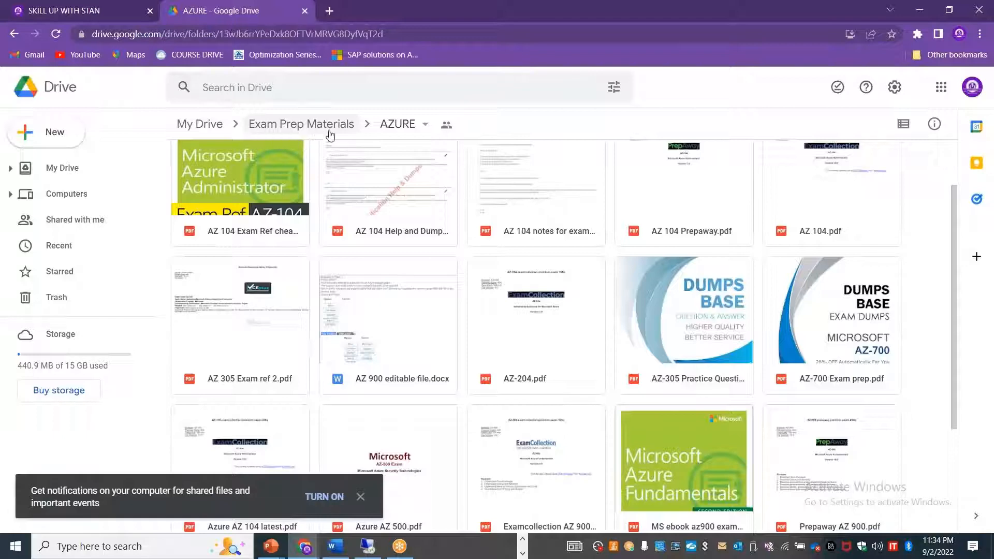
# Go back to Exam Prep Materials and open the Sample Resumes folder of Azure resumes
pyautogui.click(301, 123)
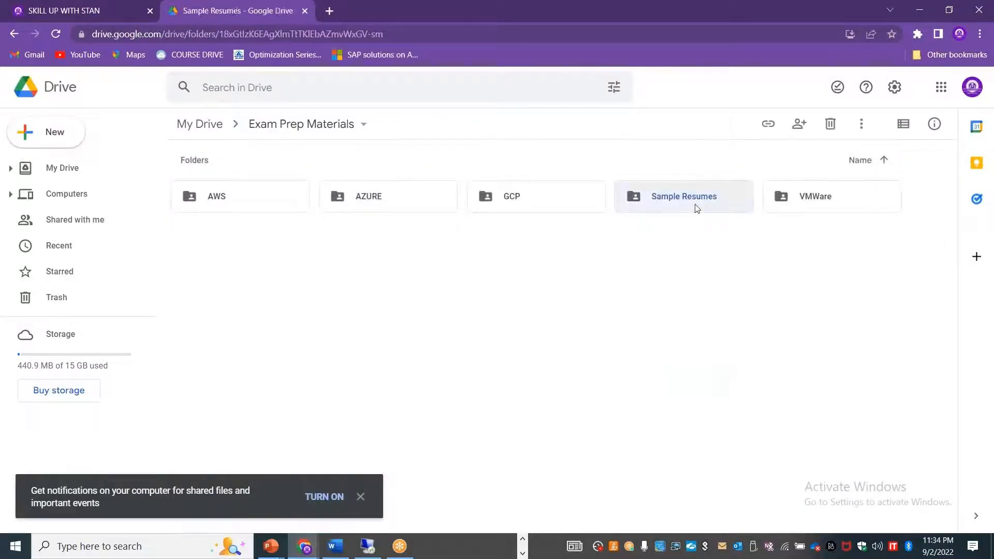
pyautogui.doubleClick(683, 196)
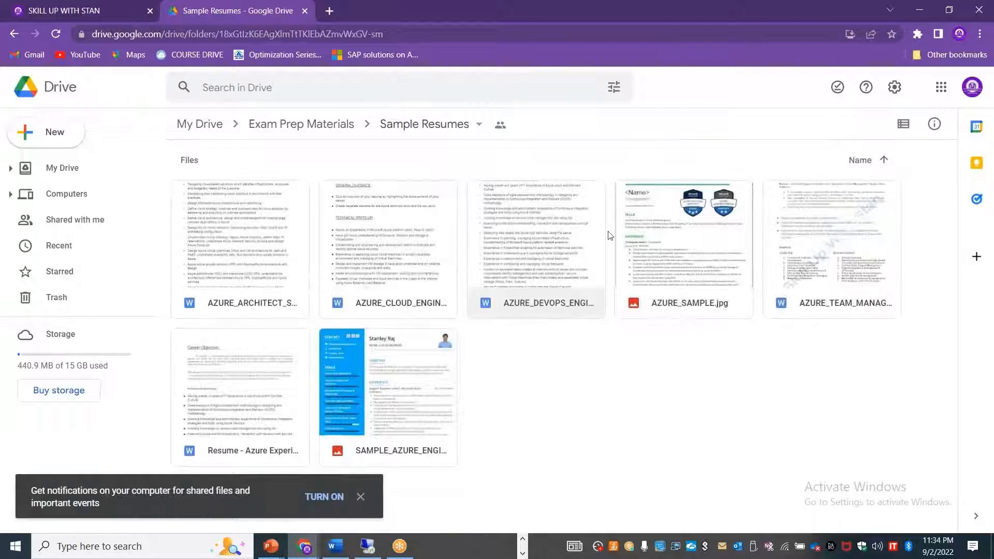
pyautogui.moveTo(683, 244)
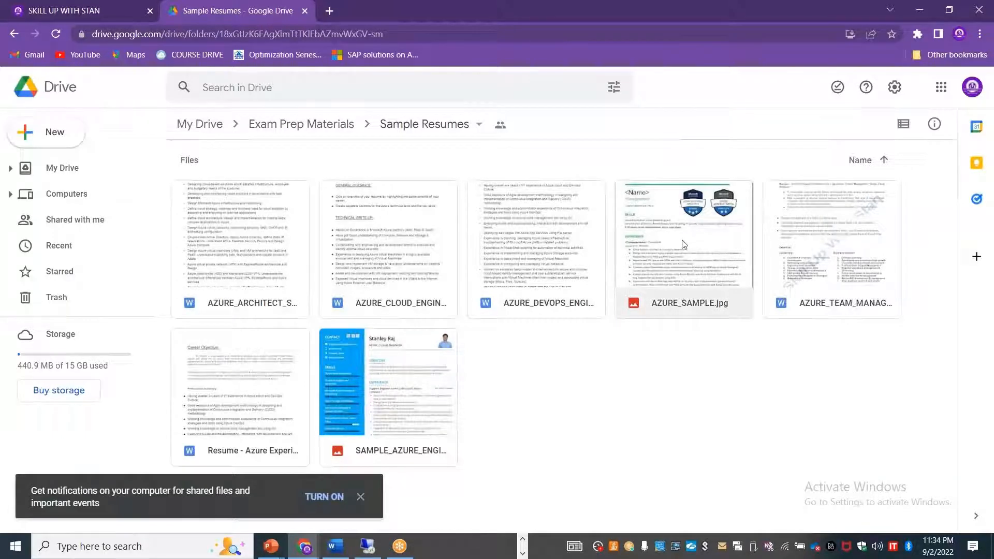
pyautogui.moveTo(429, 235)
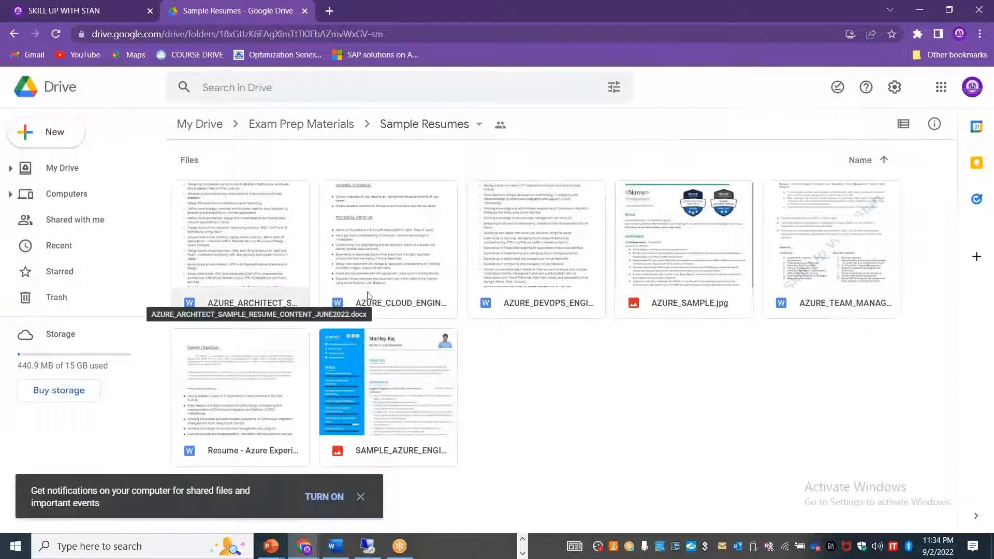
pyautogui.moveTo(546, 301)
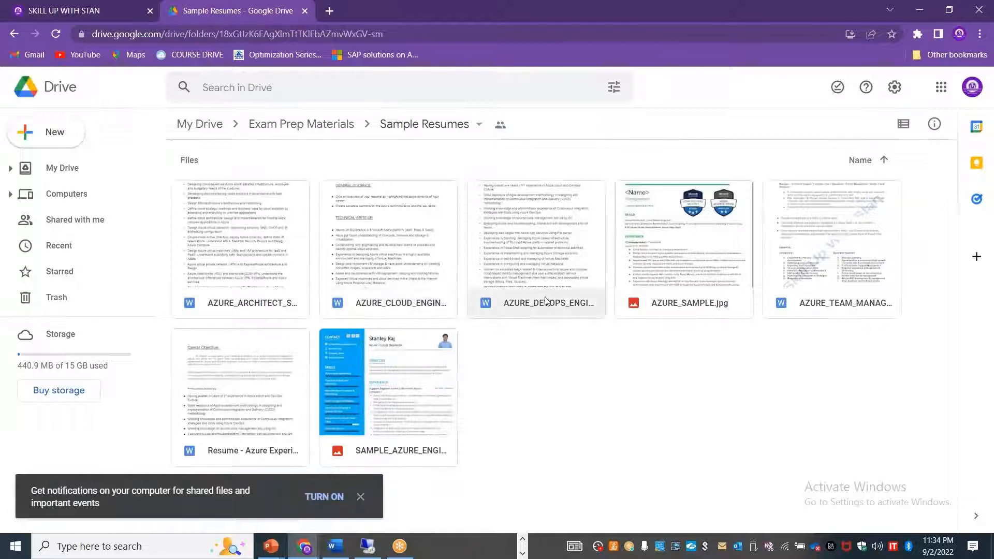
pyautogui.moveTo(503, 241)
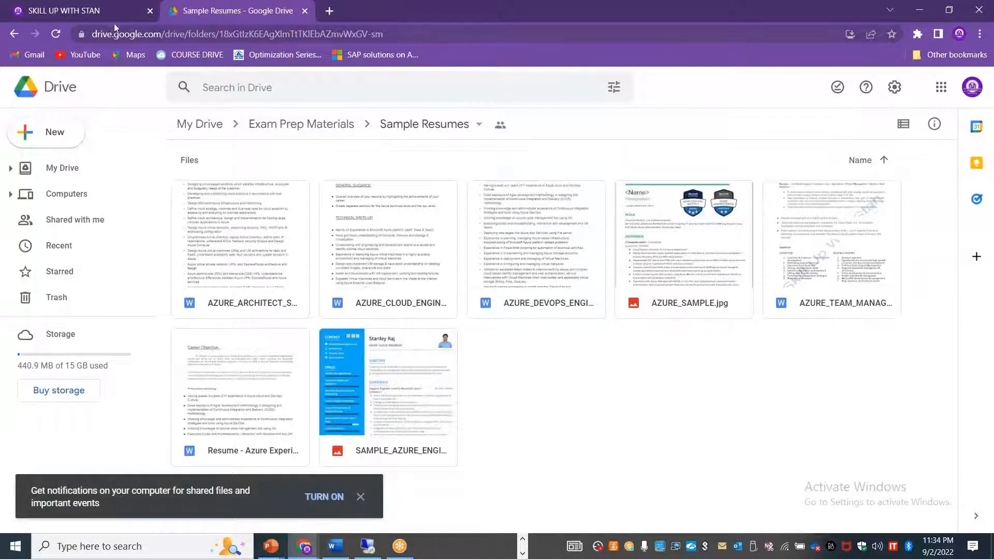
# Return to the Skill Up With Stan home page tab
pyautogui.click(63, 11)
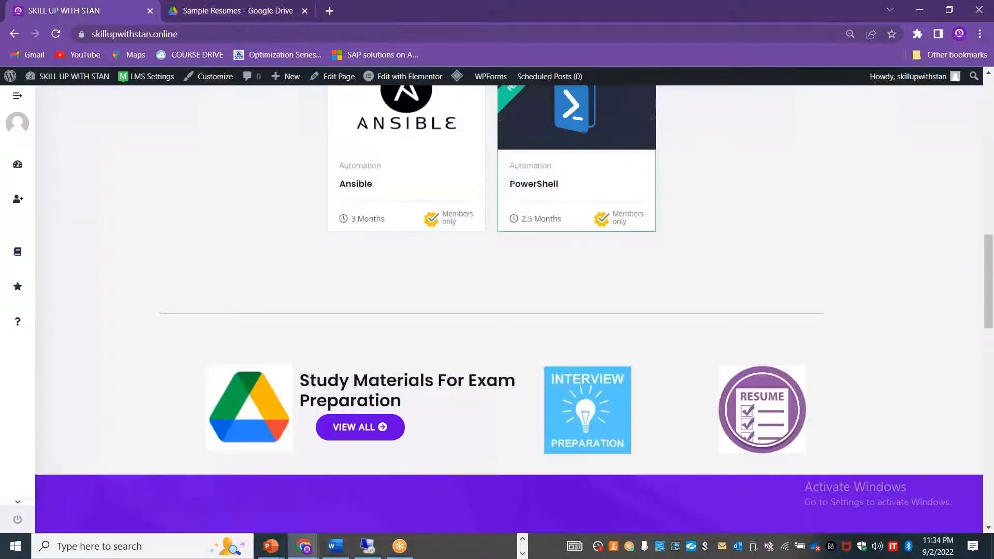
pyautogui.moveTo(887, 303)
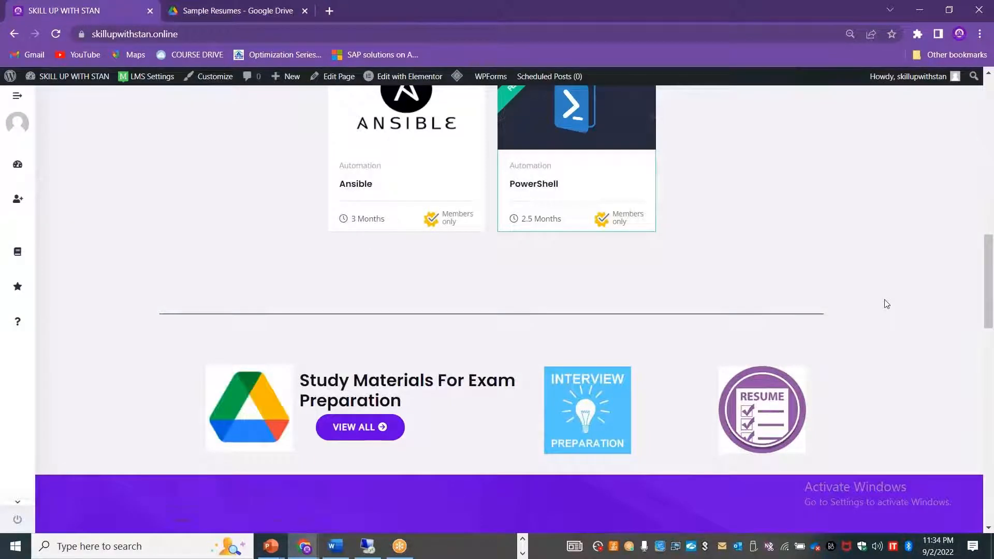
pyautogui.moveTo(763, 324)
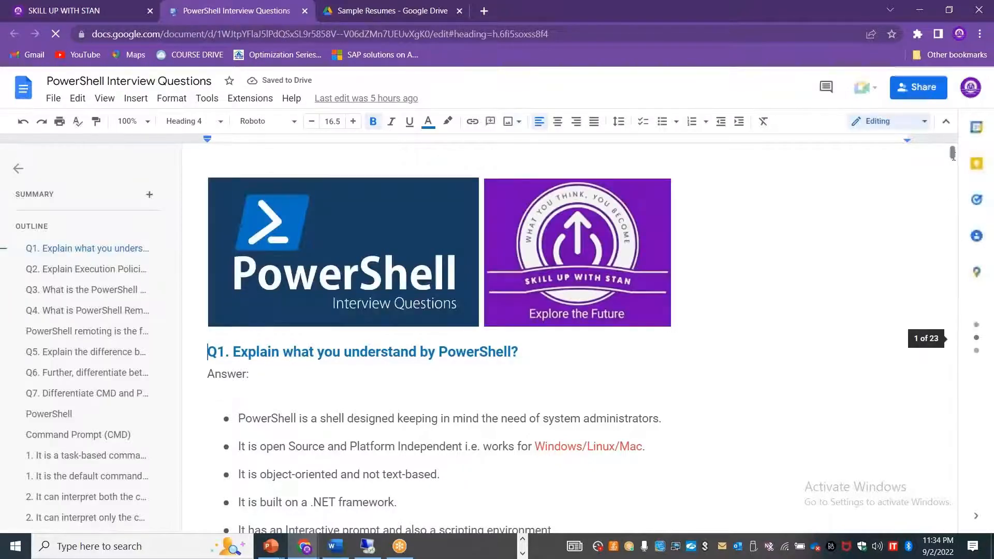
# Read through the PowerShell Interview Questions doc down to Q11 on Automatic variables
pyautogui.scroll(-3)
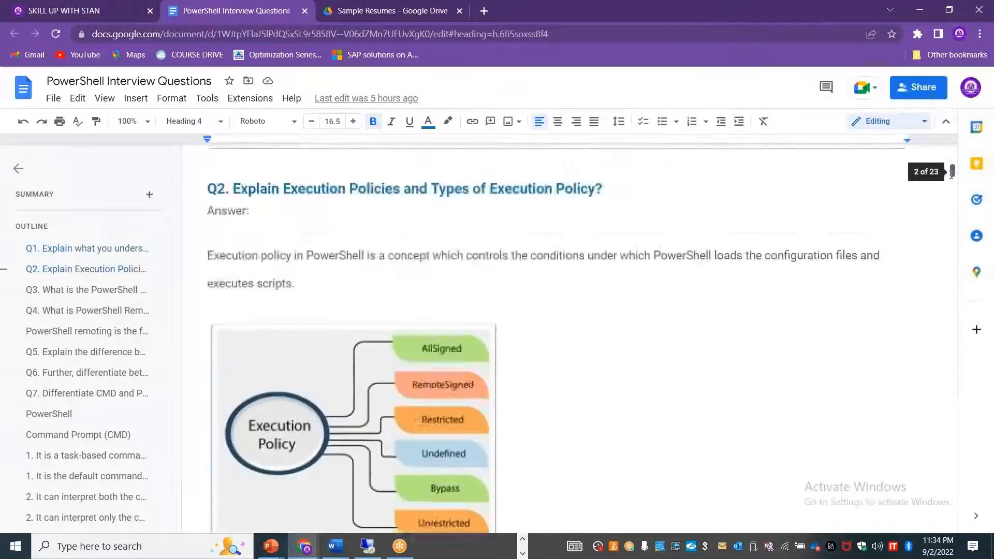
pyautogui.scroll(-3)
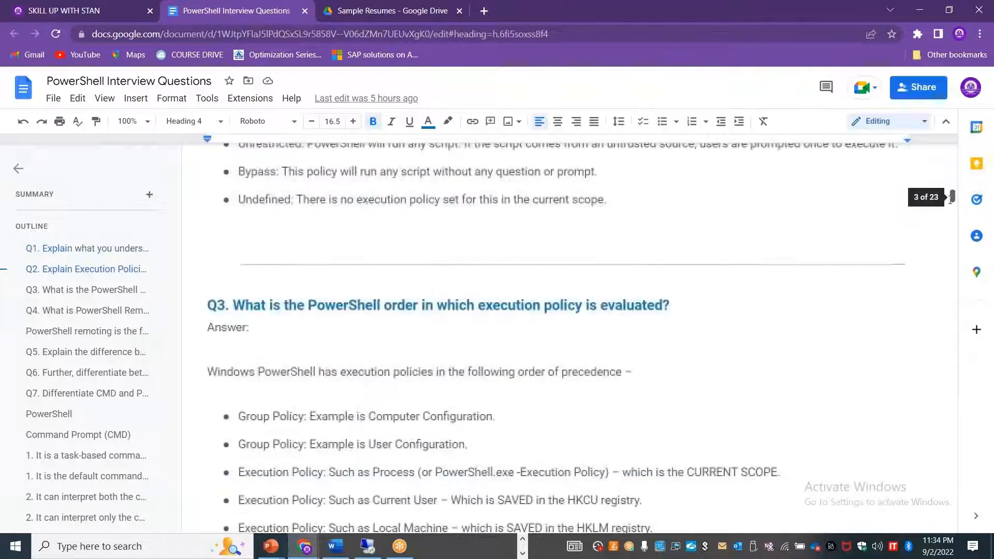
pyautogui.scroll(-3)
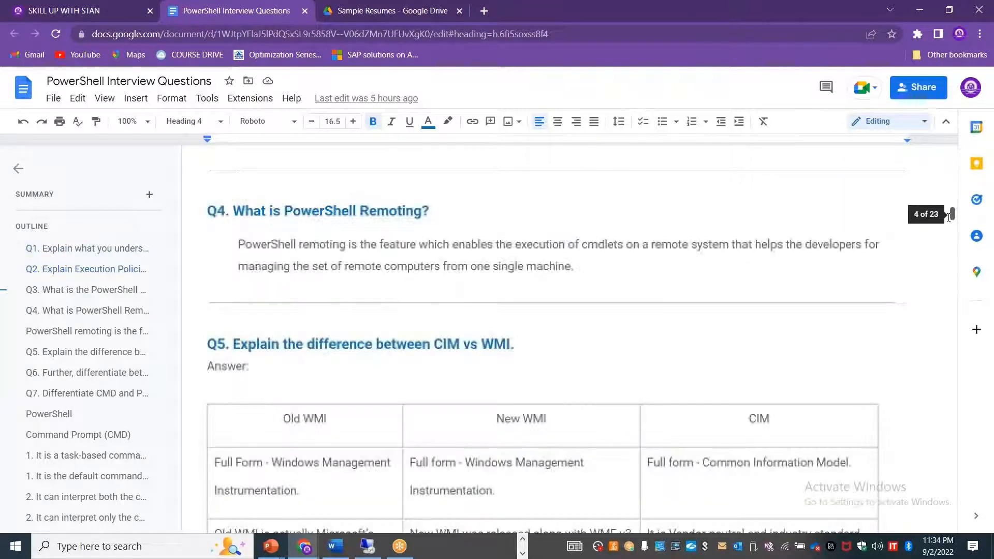
pyautogui.scroll(-3)
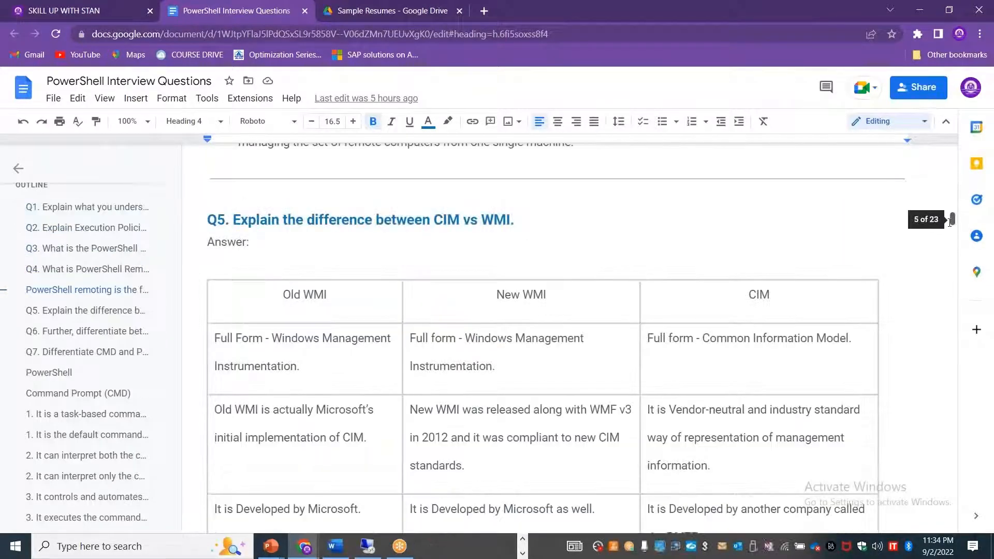
pyautogui.scroll(-3)
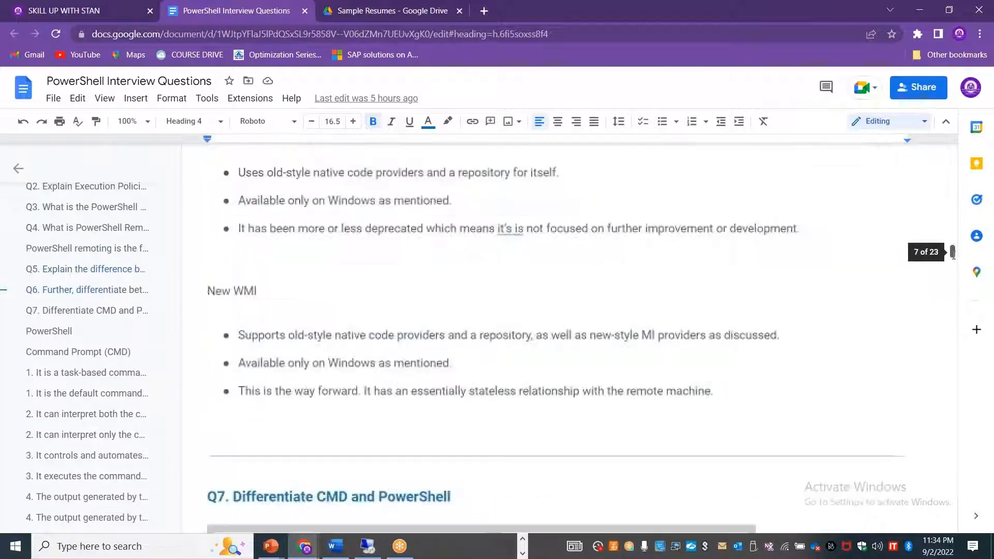
pyautogui.scroll(-3)
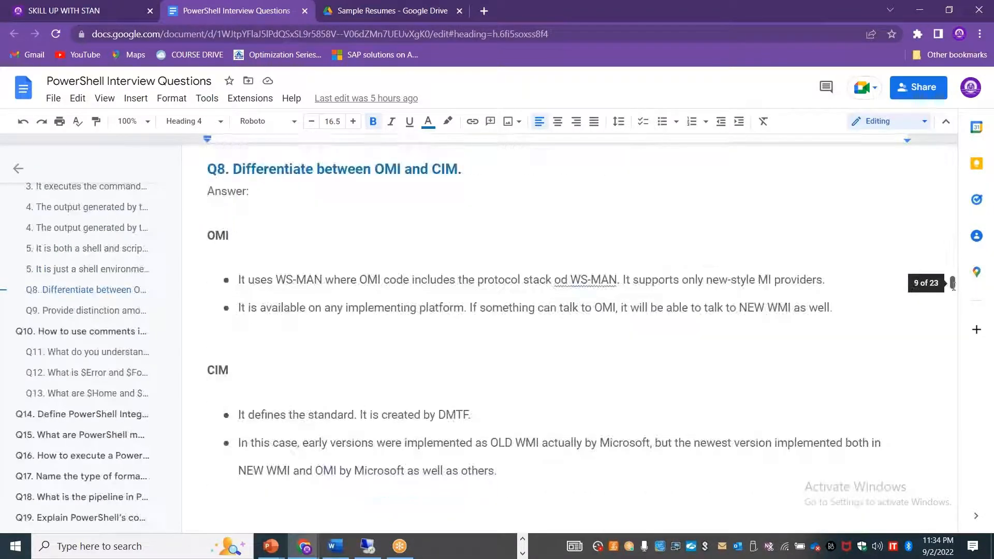
pyautogui.scroll(-3)
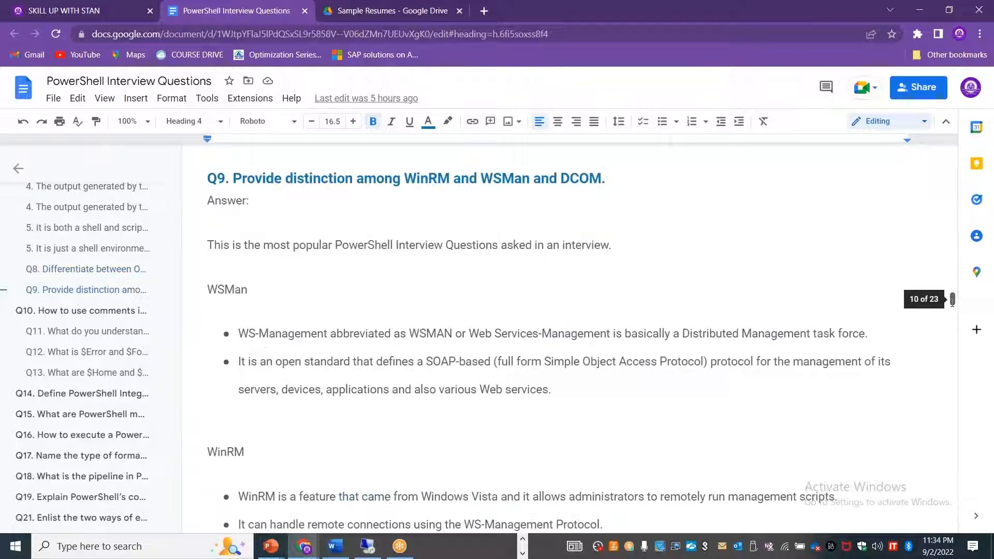
pyautogui.scroll(-3)
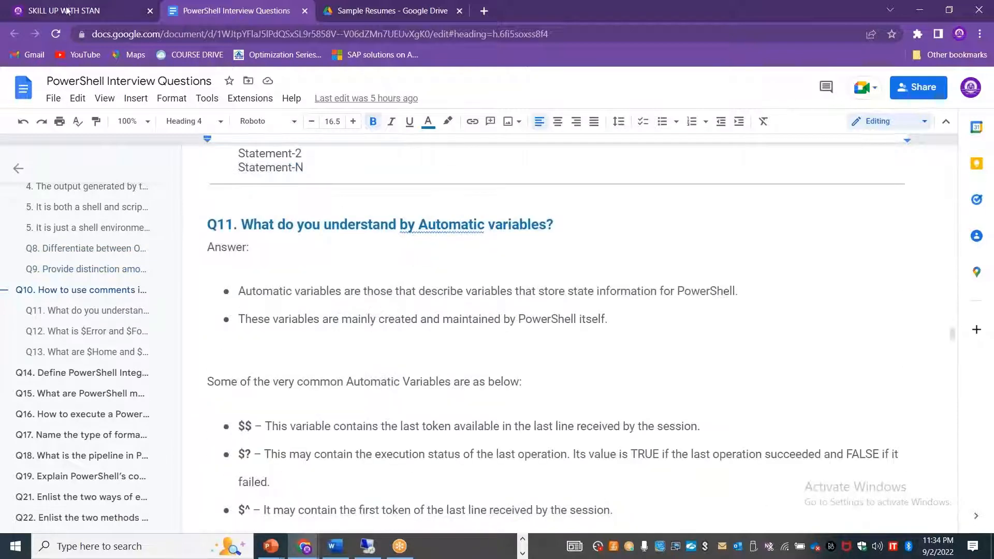
# Return to the Skill Up With Stan site and open its YouTube channel (577 subscribers)
pyautogui.click(75, 10)
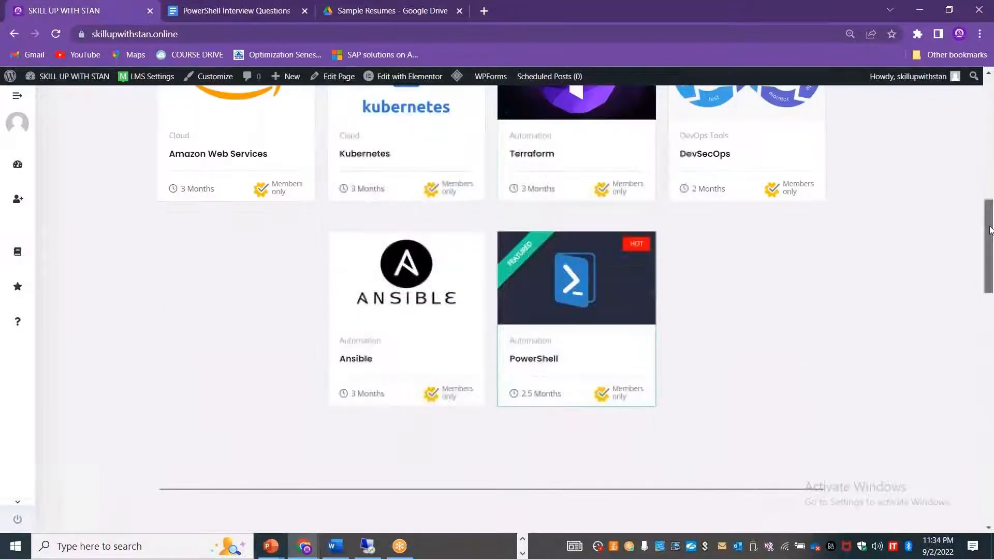
pyautogui.scroll(3)
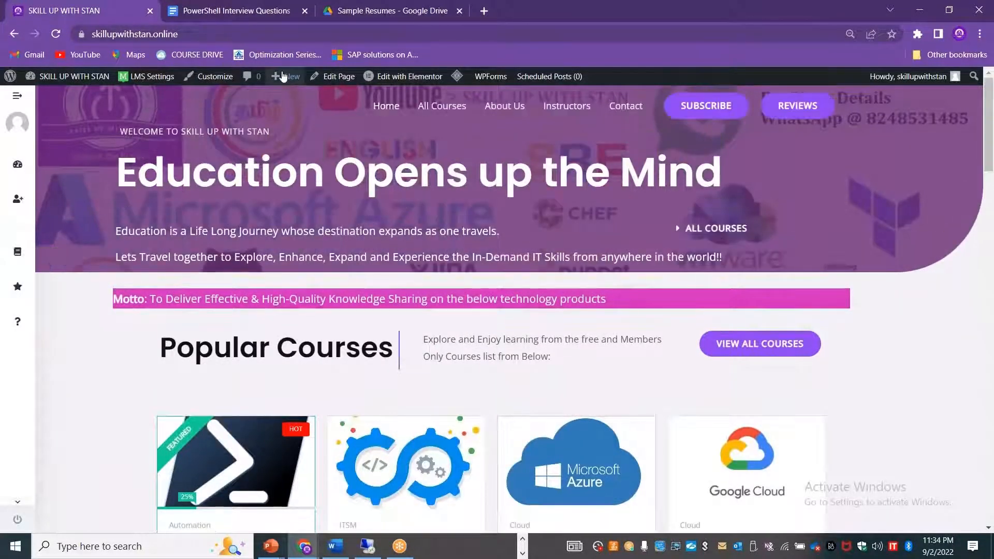
pyautogui.click(305, 11)
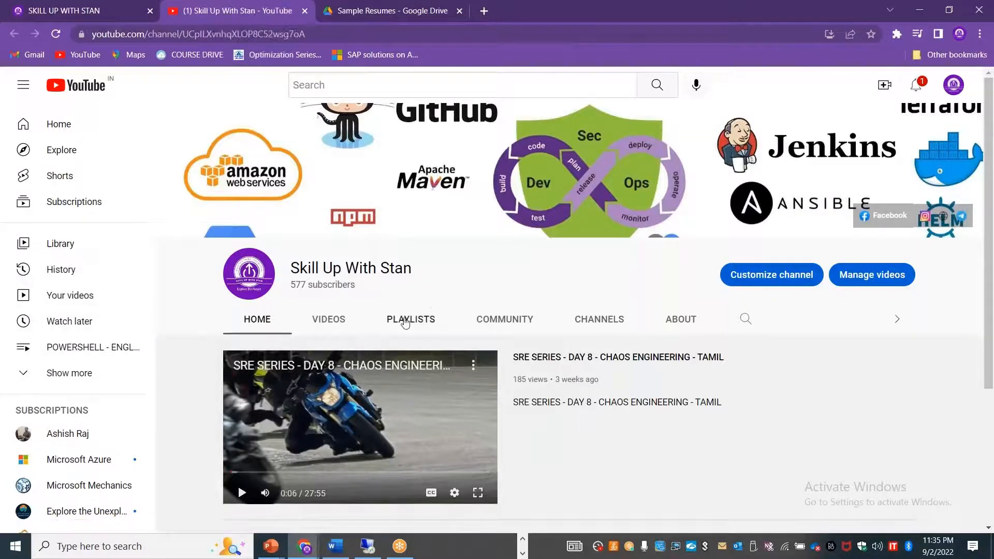
# Browse the channel's Playlists list from Liked videos down to the Azure series and back to the top
pyautogui.click(411, 319)
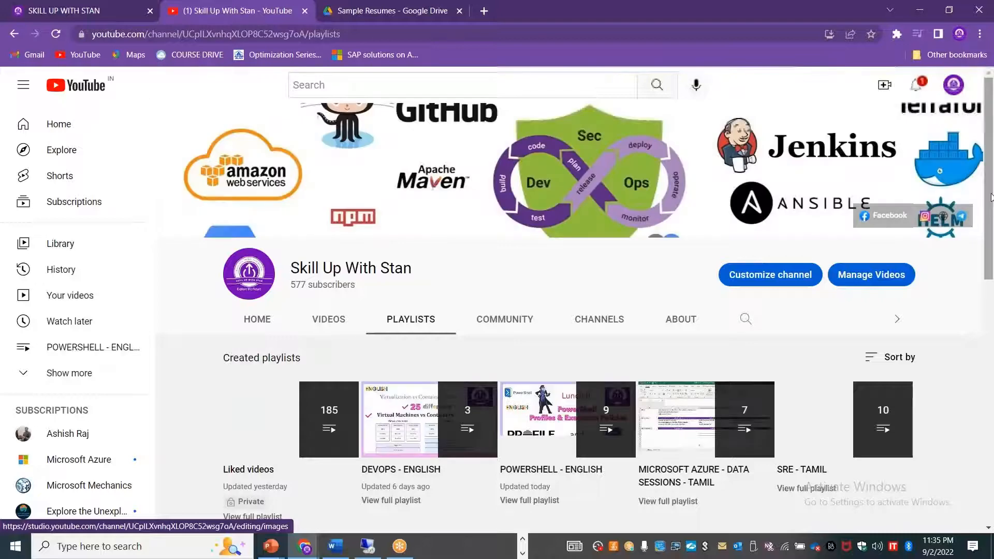
pyautogui.scroll(-3)
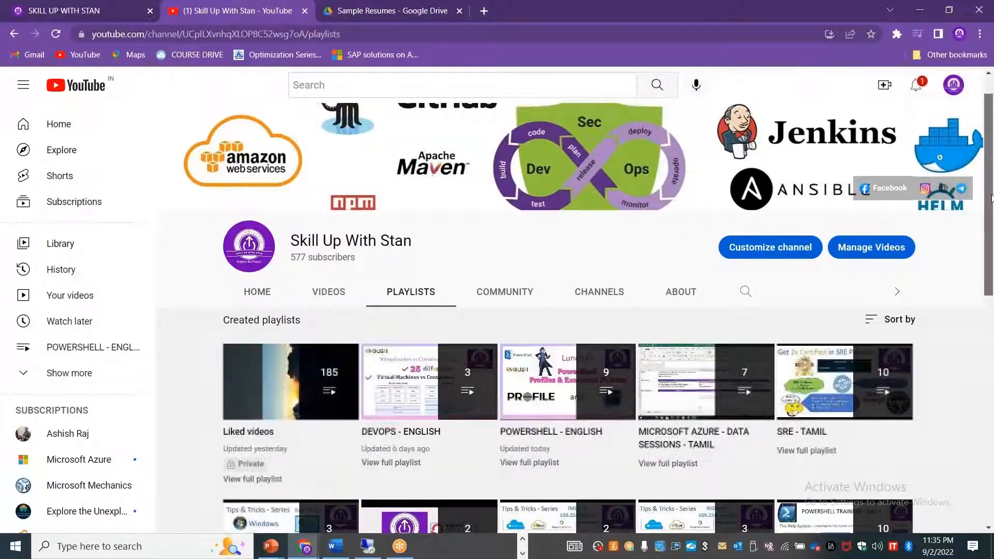
pyautogui.scroll(-3)
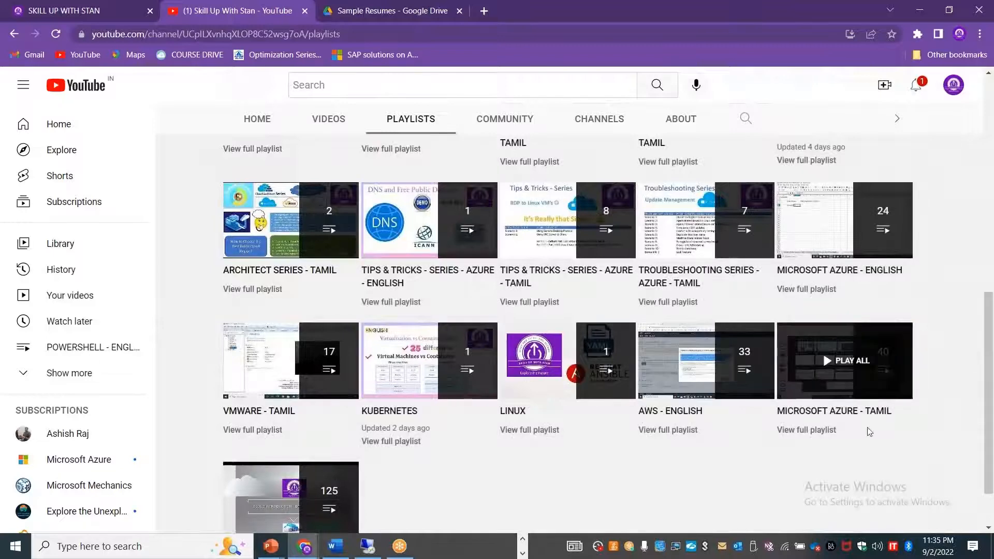
pyautogui.moveTo(833, 283)
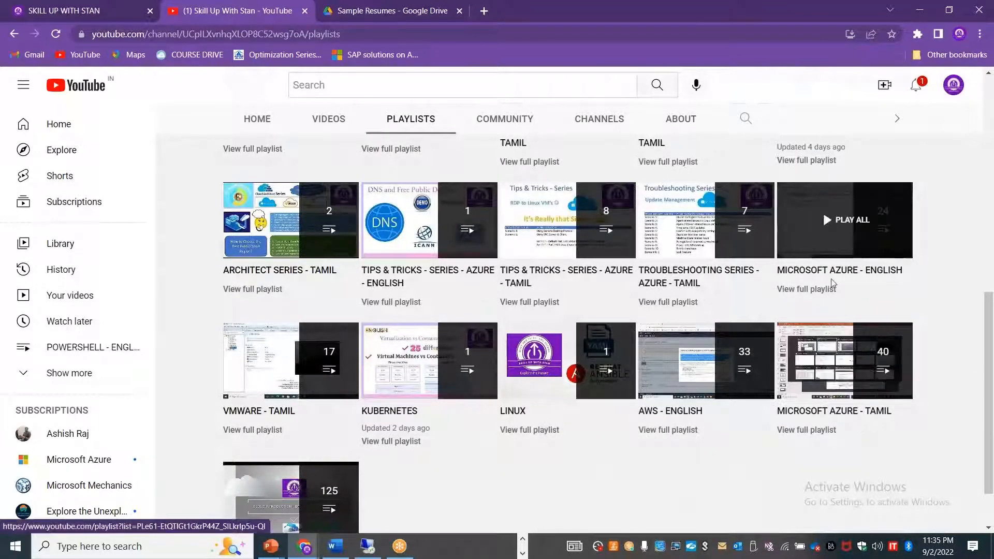
pyautogui.moveTo(897, 355)
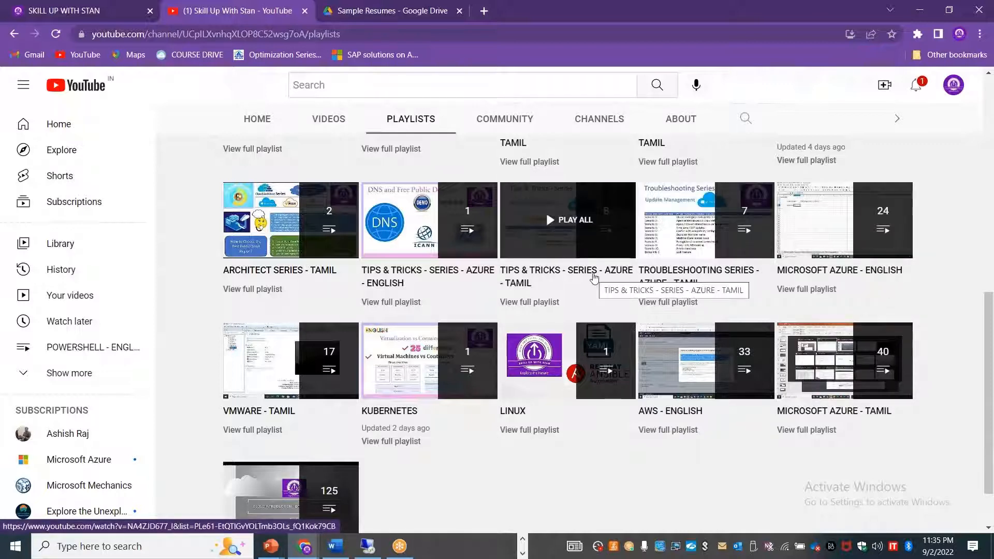
pyautogui.moveTo(517, 379)
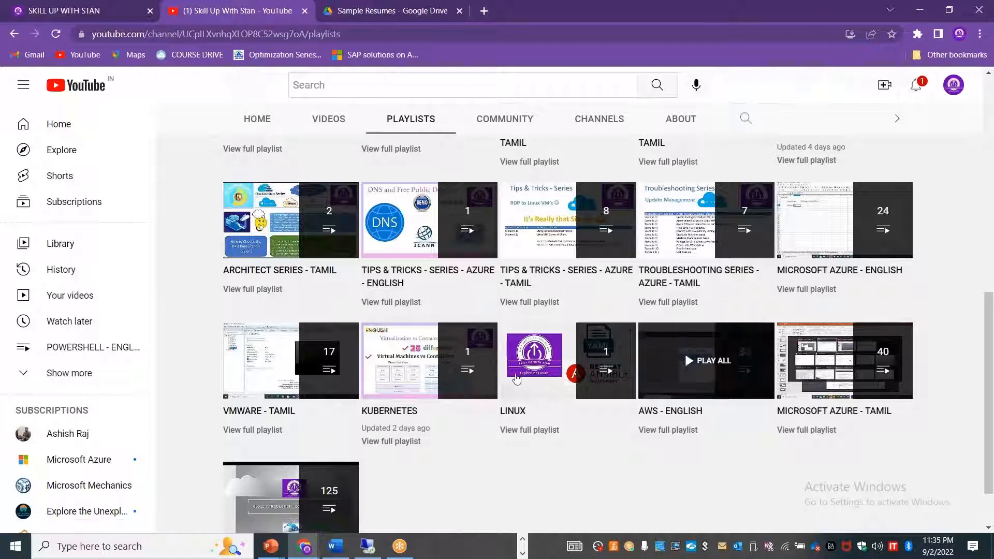
pyautogui.moveTo(863, 390)
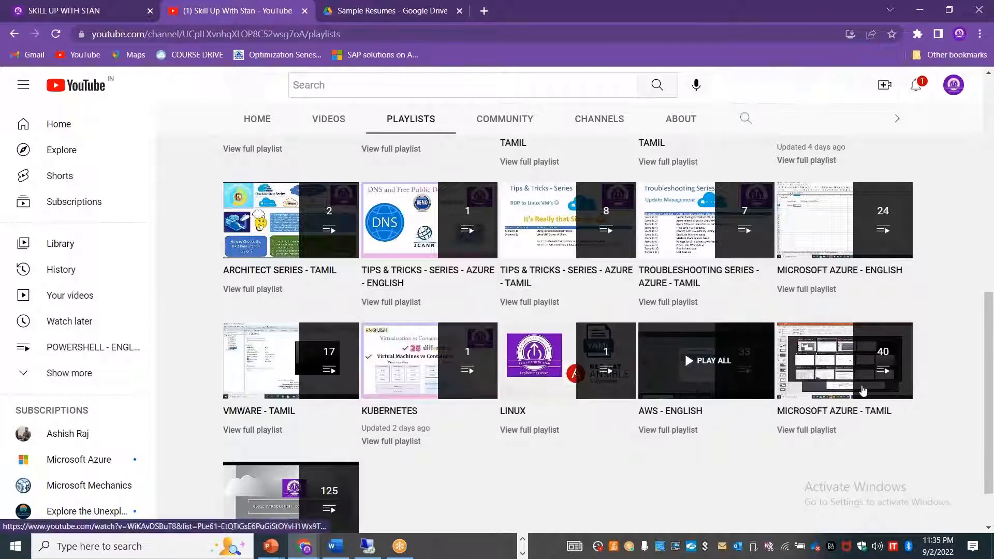
pyautogui.moveTo(990, 442)
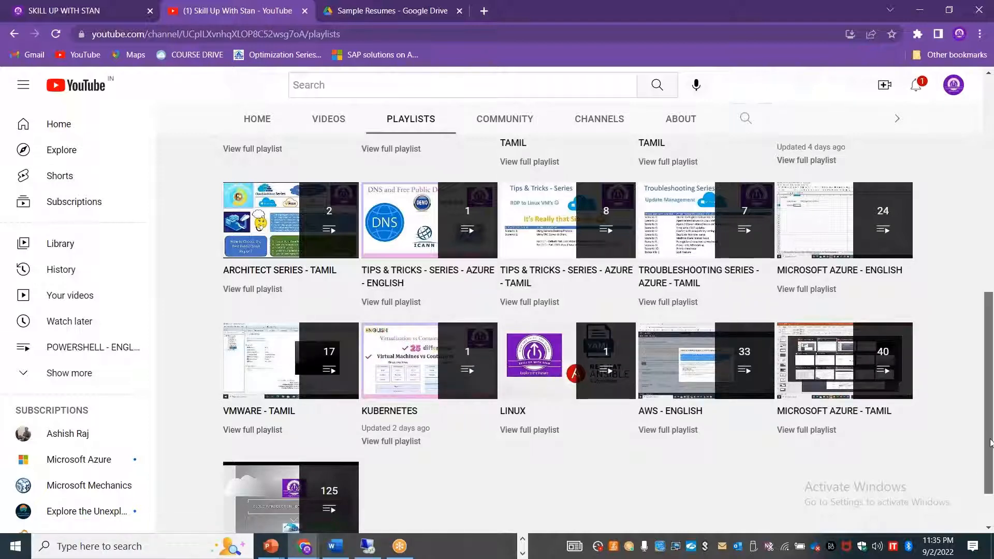
pyautogui.scroll(3)
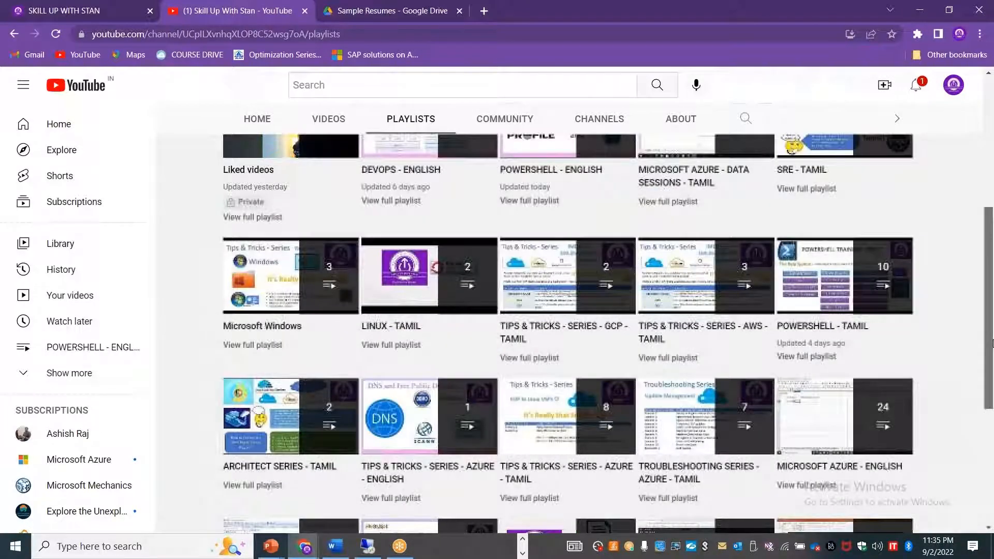
pyautogui.scroll(3)
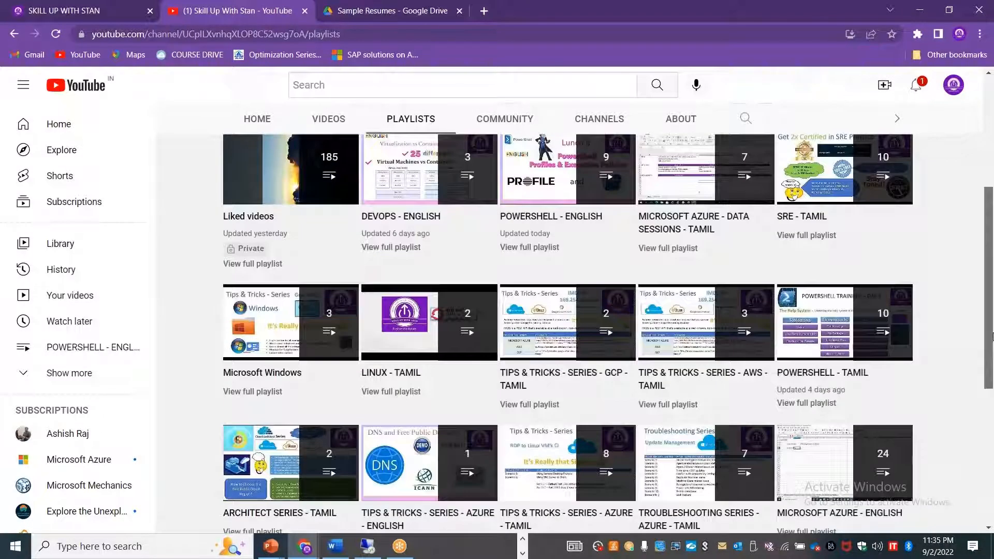
pyautogui.scroll(3)
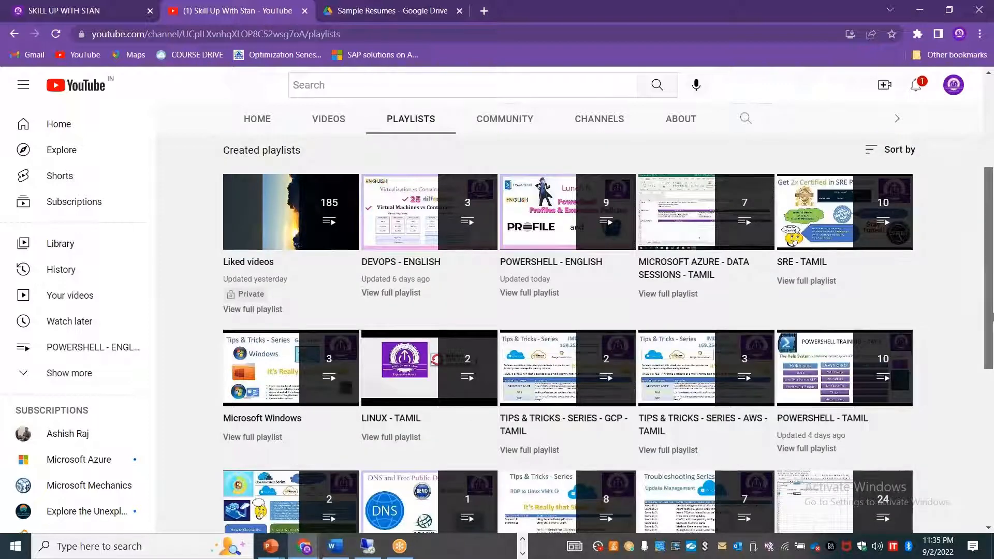
pyautogui.scroll(3)
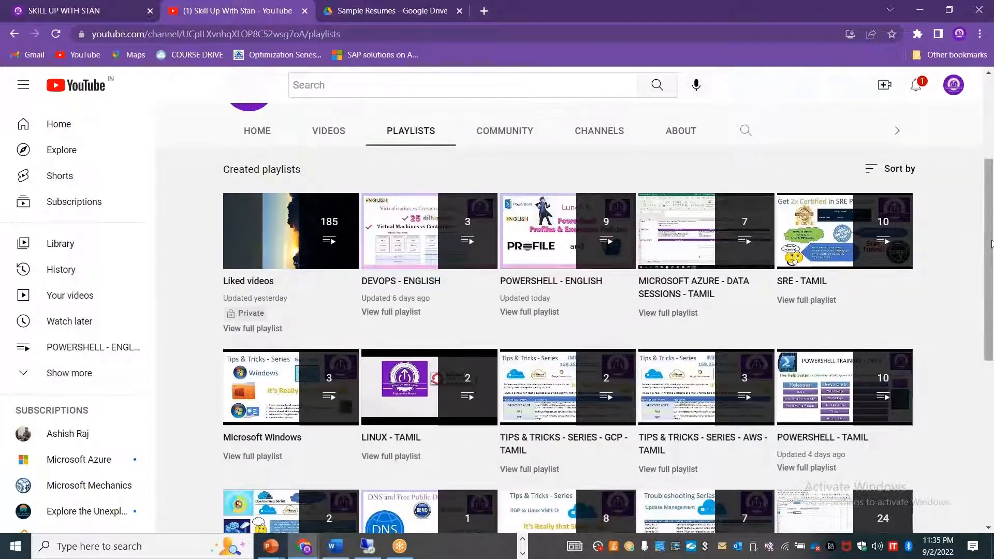
pyautogui.scroll(-3)
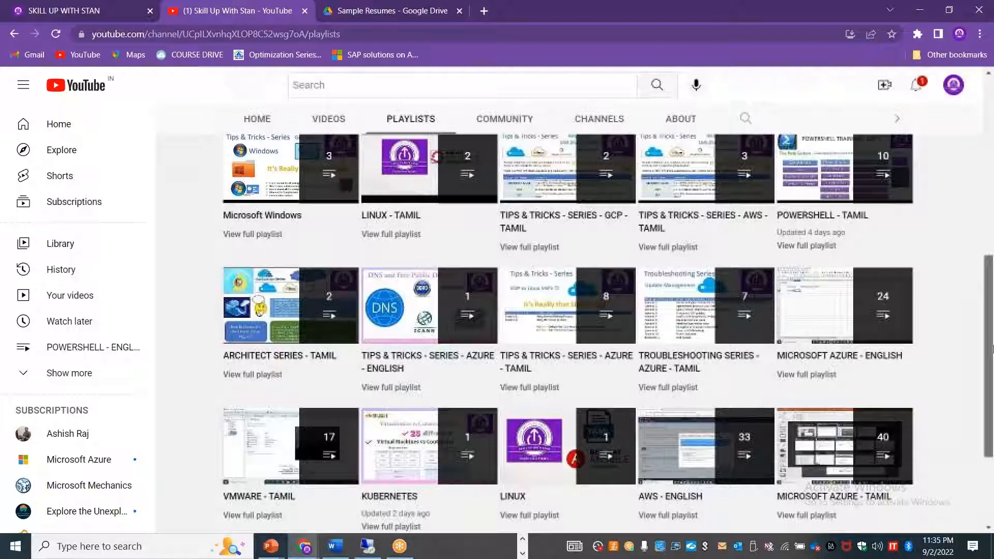
pyautogui.scroll(3)
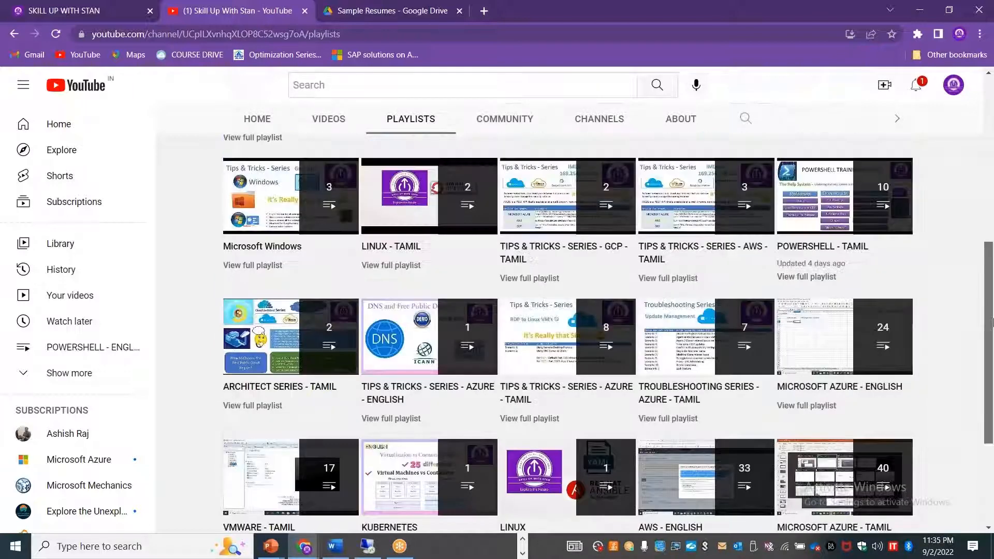
pyautogui.scroll(3)
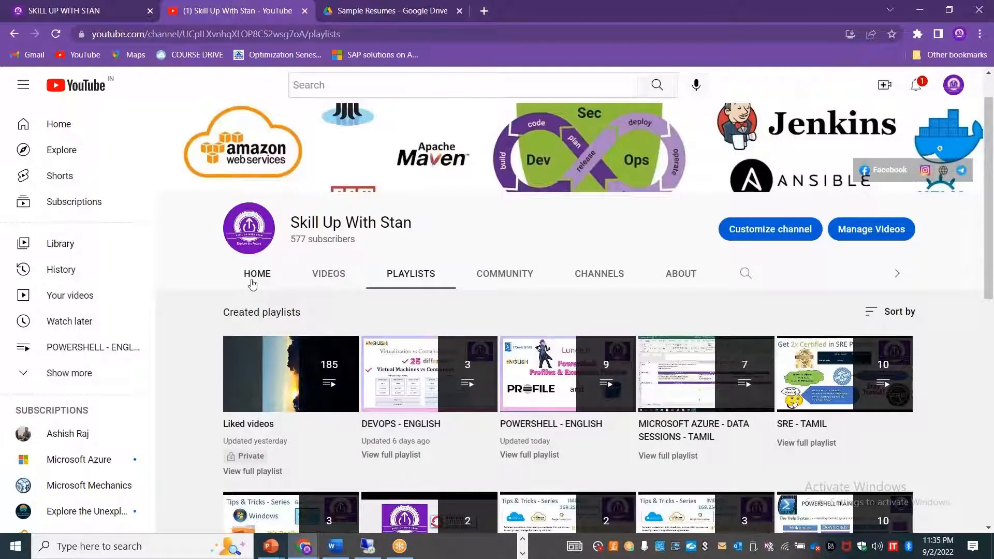
# Return to the Skill Up With Stan website home page with the Education Opens up the Mind banner
pyautogui.click(257, 273)
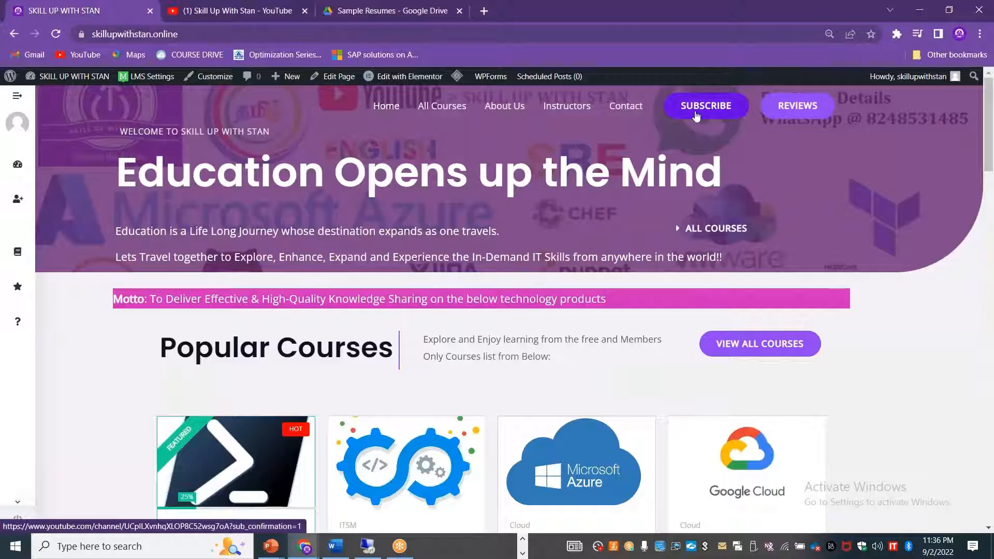
pyautogui.moveTo(988, 137)
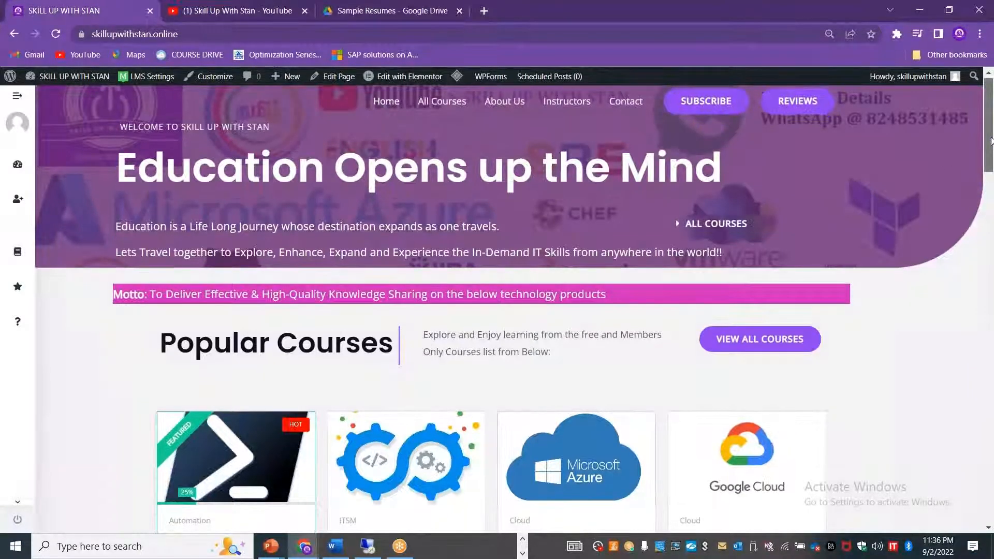
pyautogui.scroll(-3)
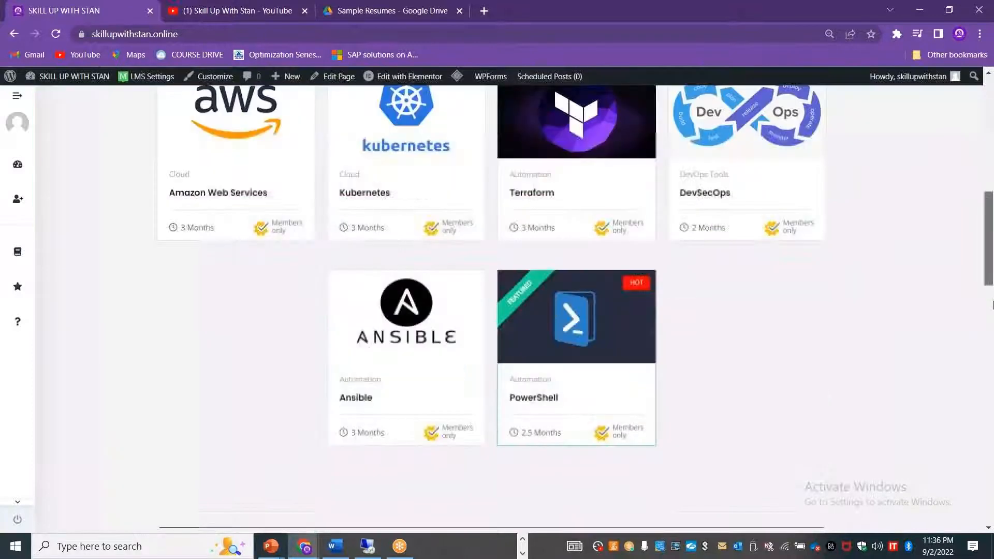
pyautogui.scroll(3)
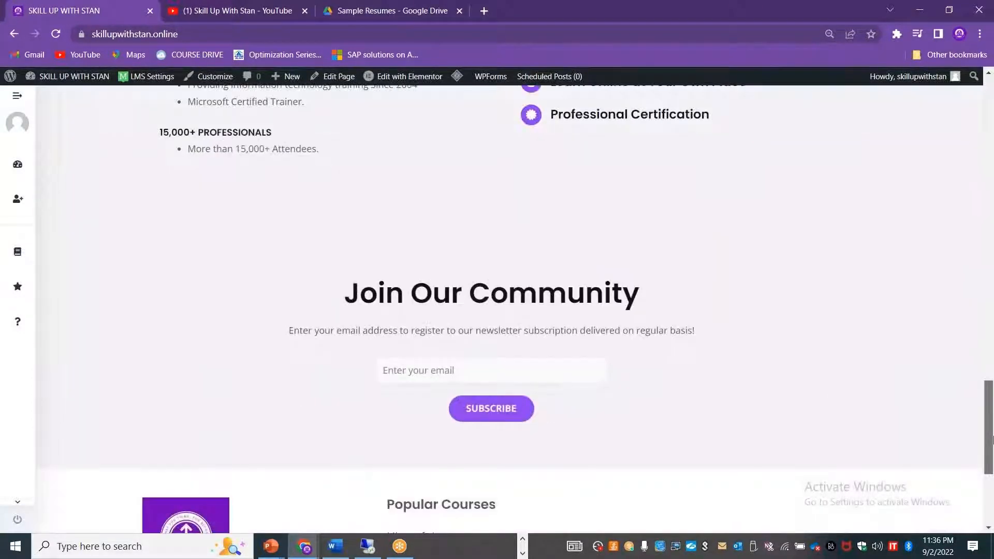
pyautogui.scroll(-3)
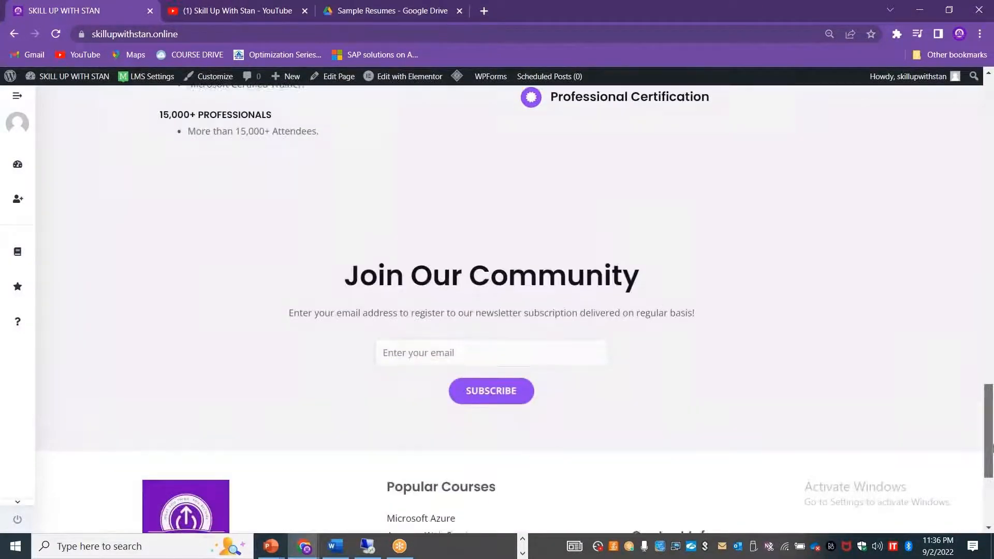
pyautogui.scroll(-3)
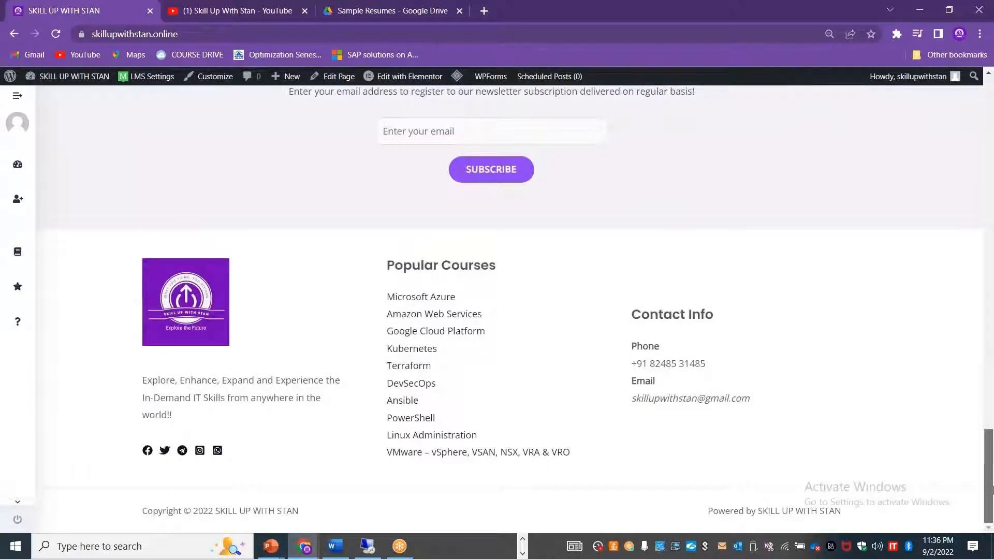
pyautogui.moveTo(725, 368)
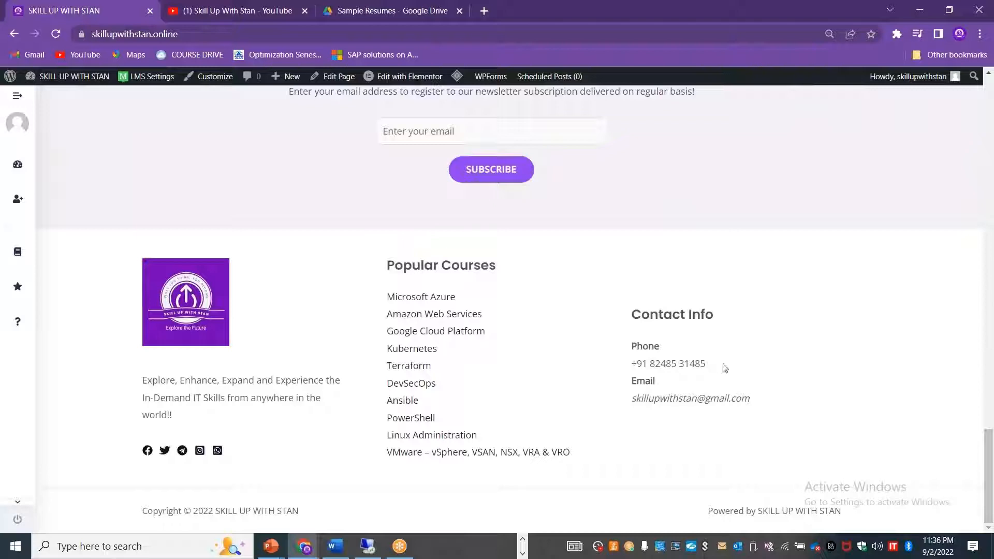
pyautogui.doubleClick(676, 364)
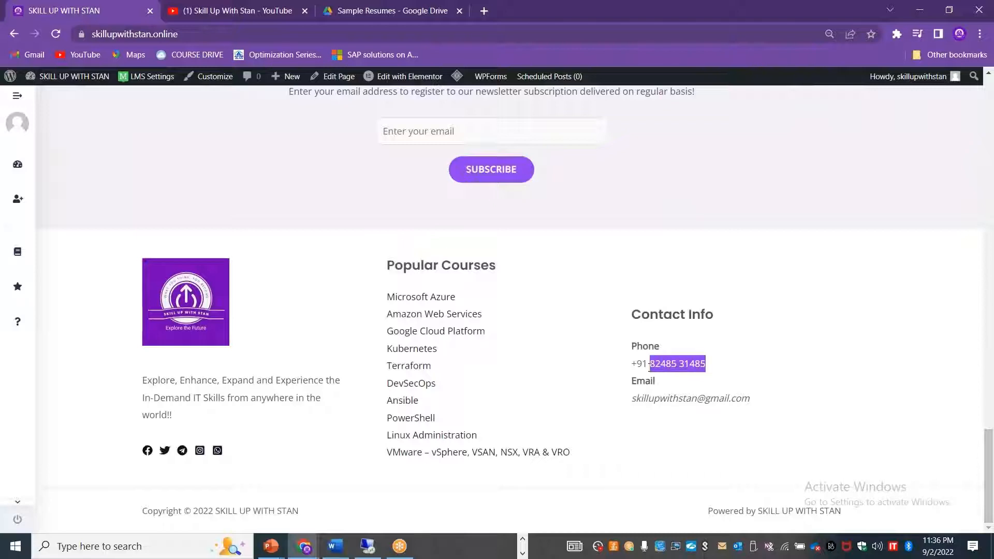
pyautogui.doubleClick(690, 398)
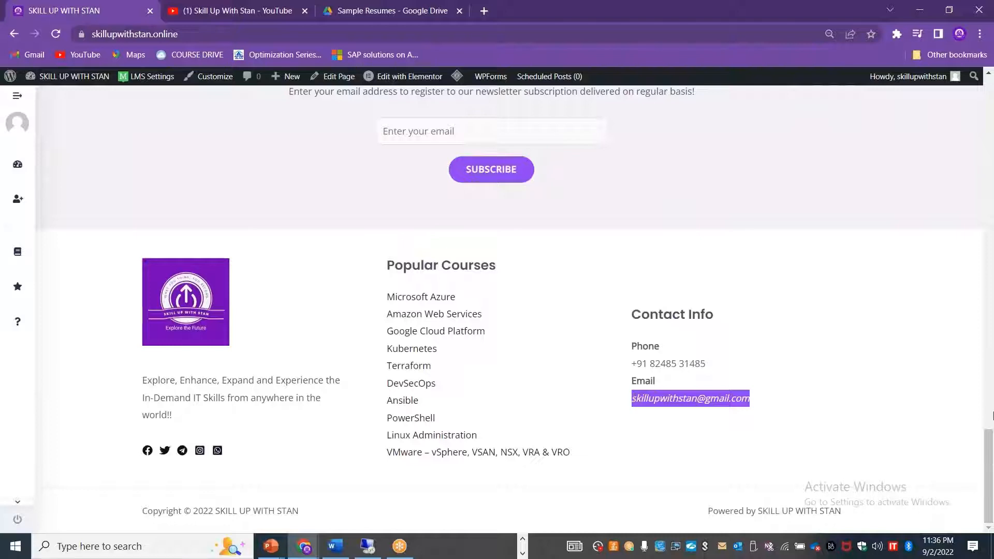
pyautogui.scroll(3)
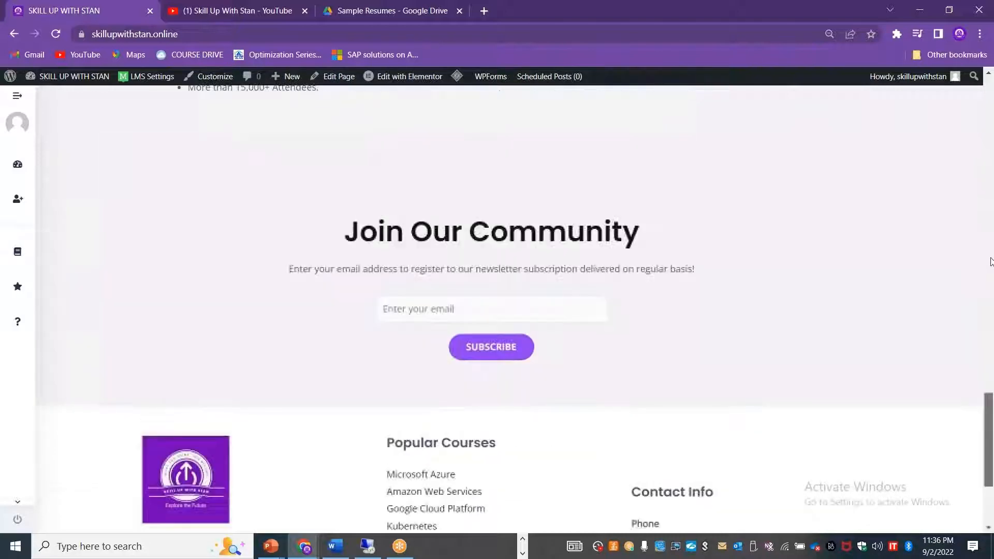
pyautogui.scroll(3)
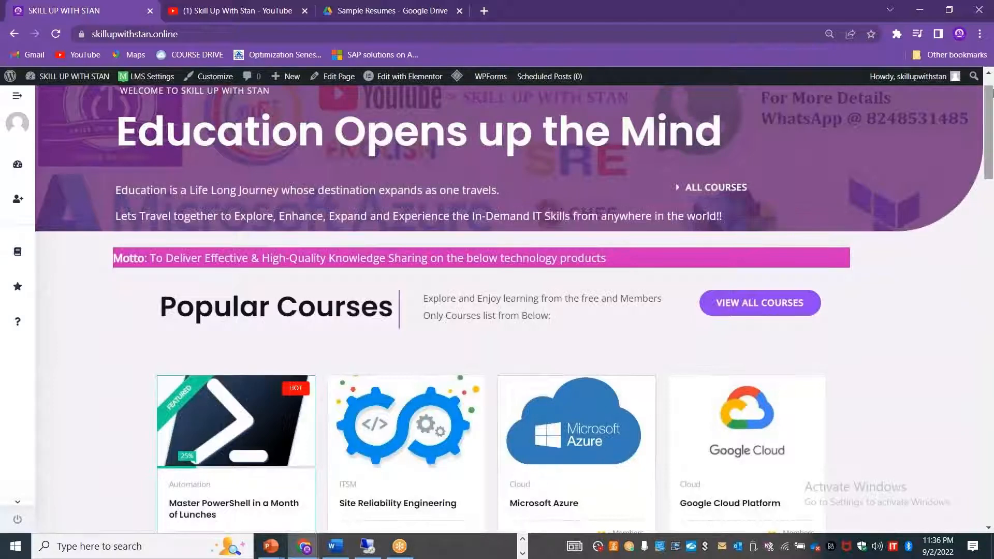
# Search YouTube for 'skill up with stan' from the channel page using the search suggestion
pyautogui.click(235, 11)
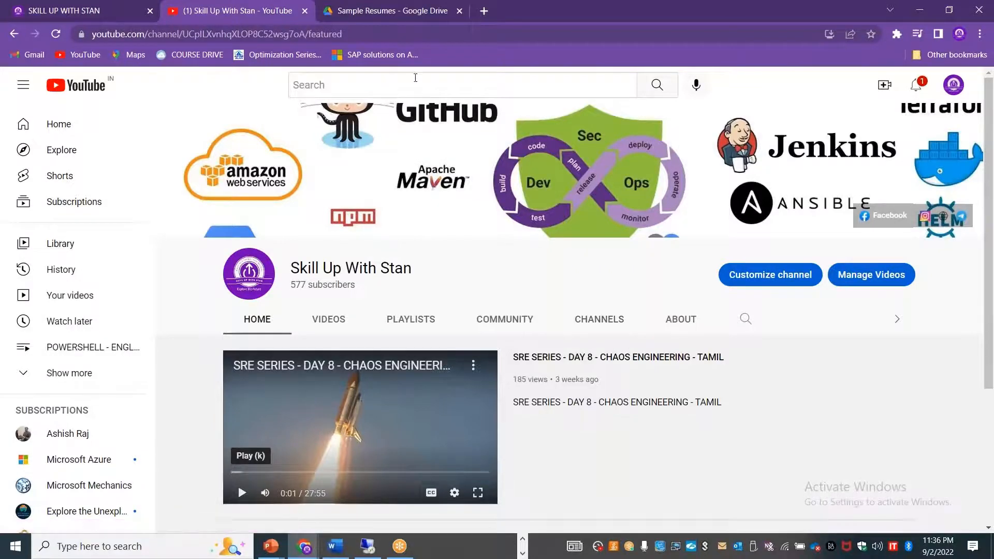
pyautogui.write('s')
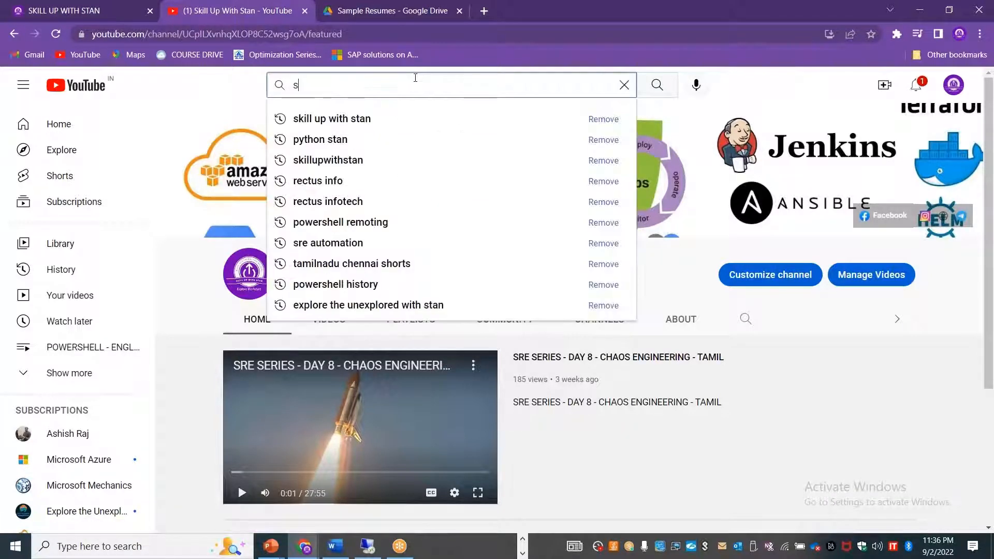
pyautogui.write('kill up wi')
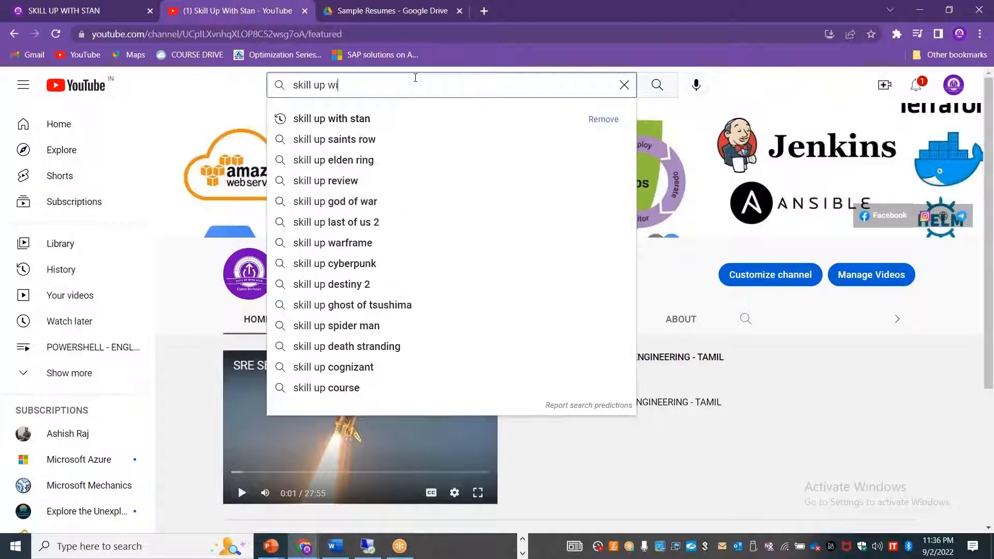
pyautogui.click(331, 118)
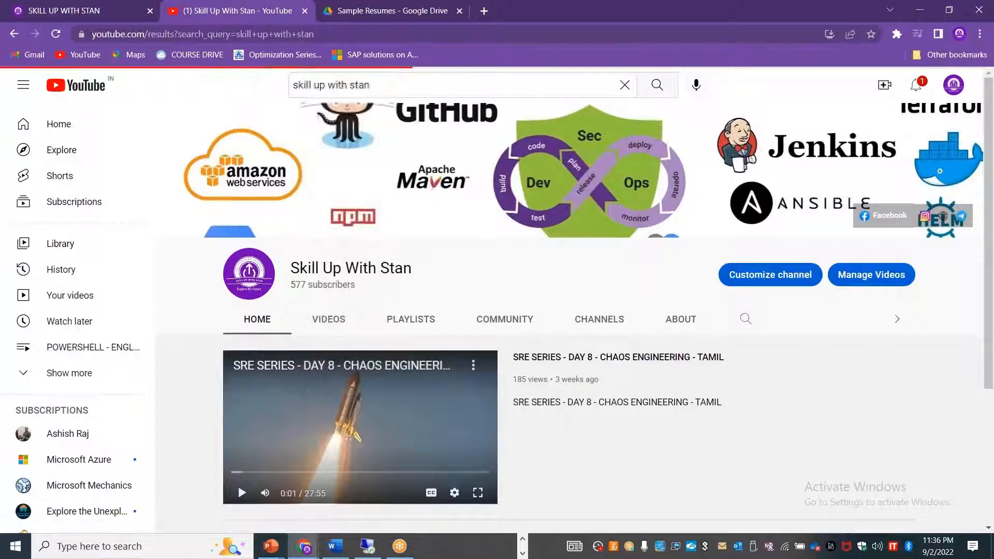